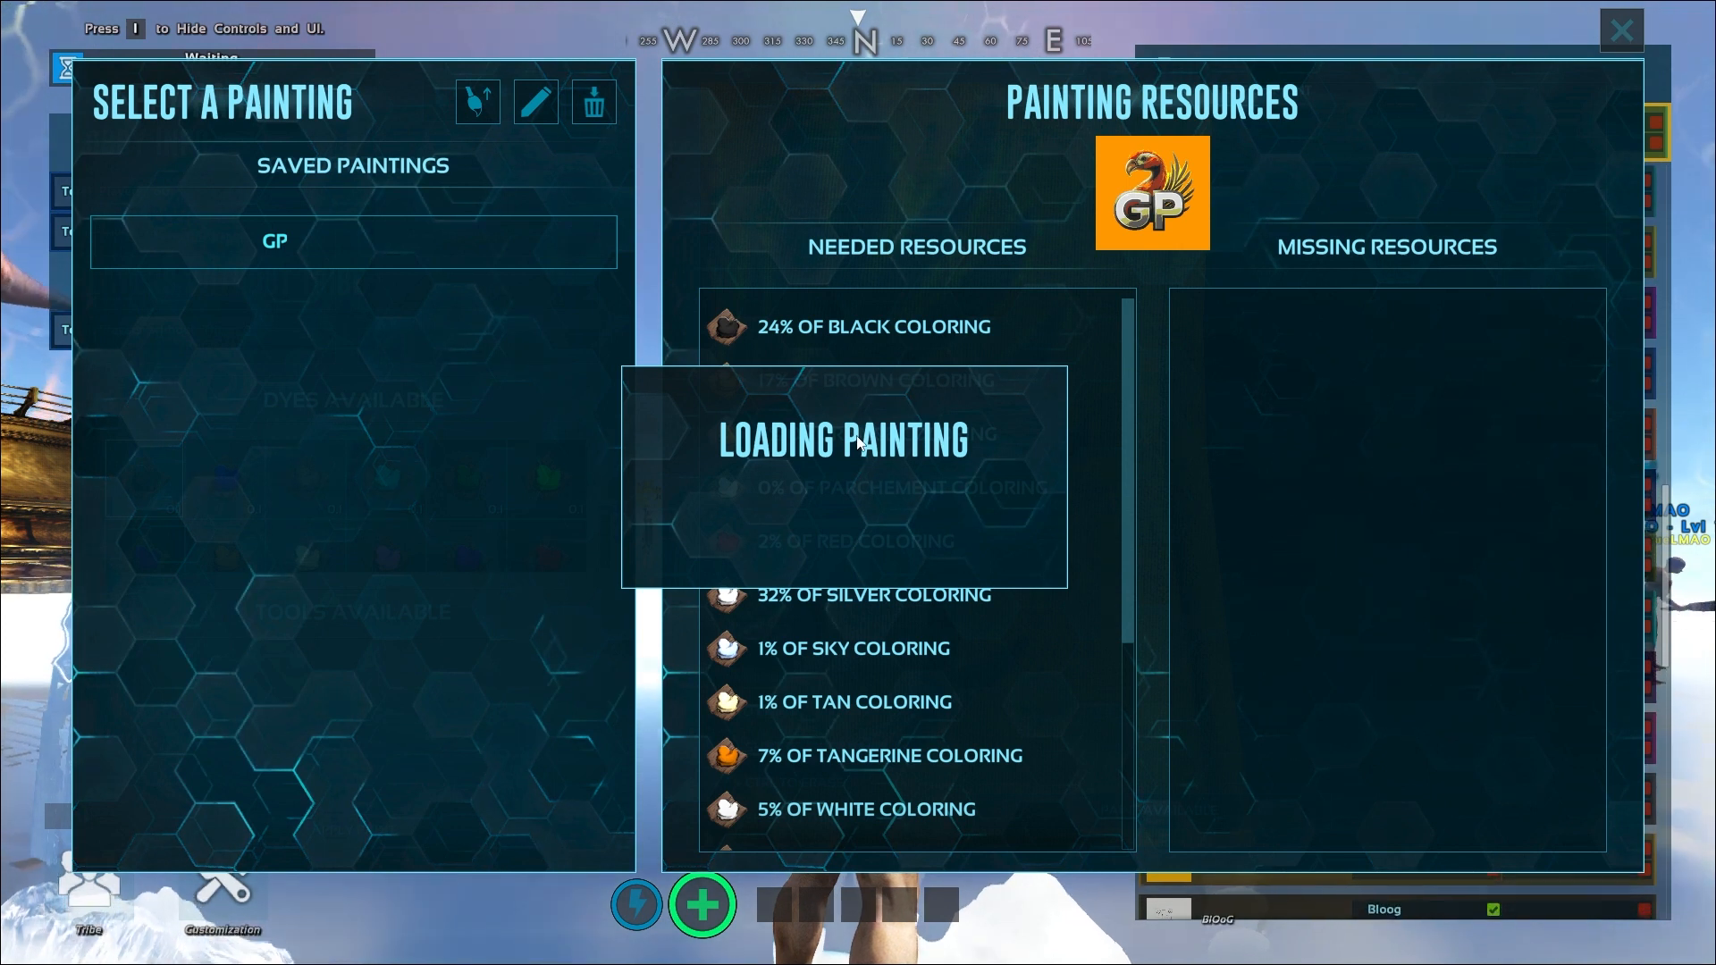
{"action": "mouse_move", "coordinate": [1226, 542]}
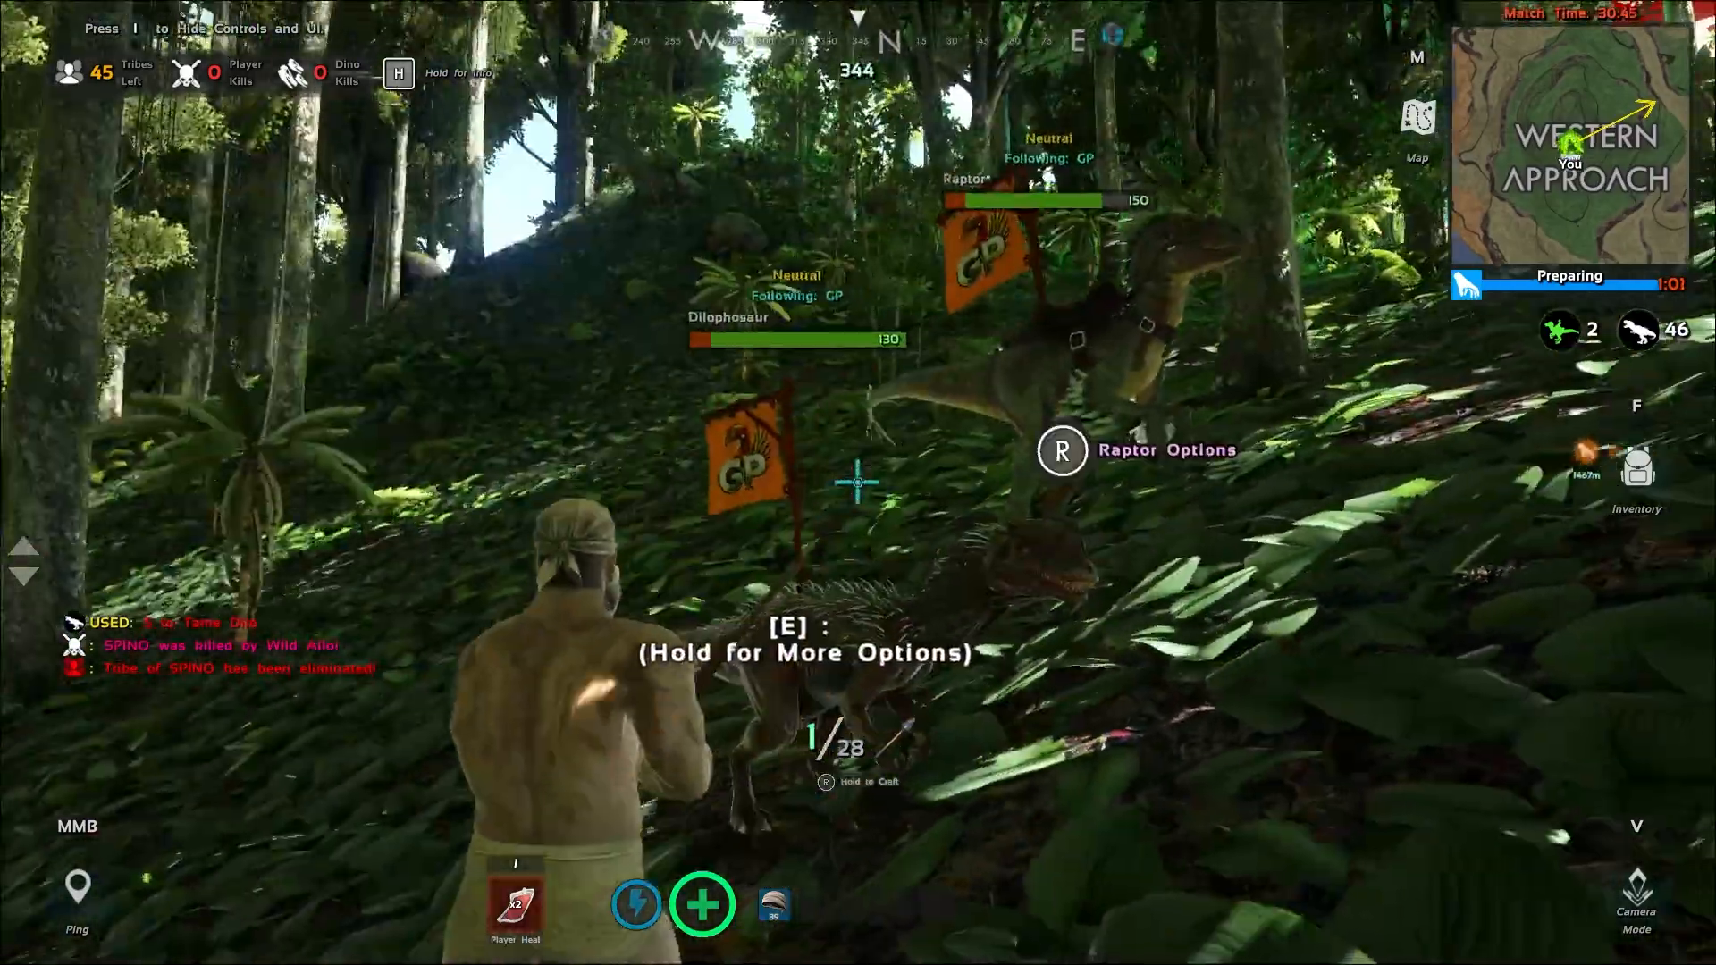
{"action": "mouse_move", "coordinate": [858, 472]}
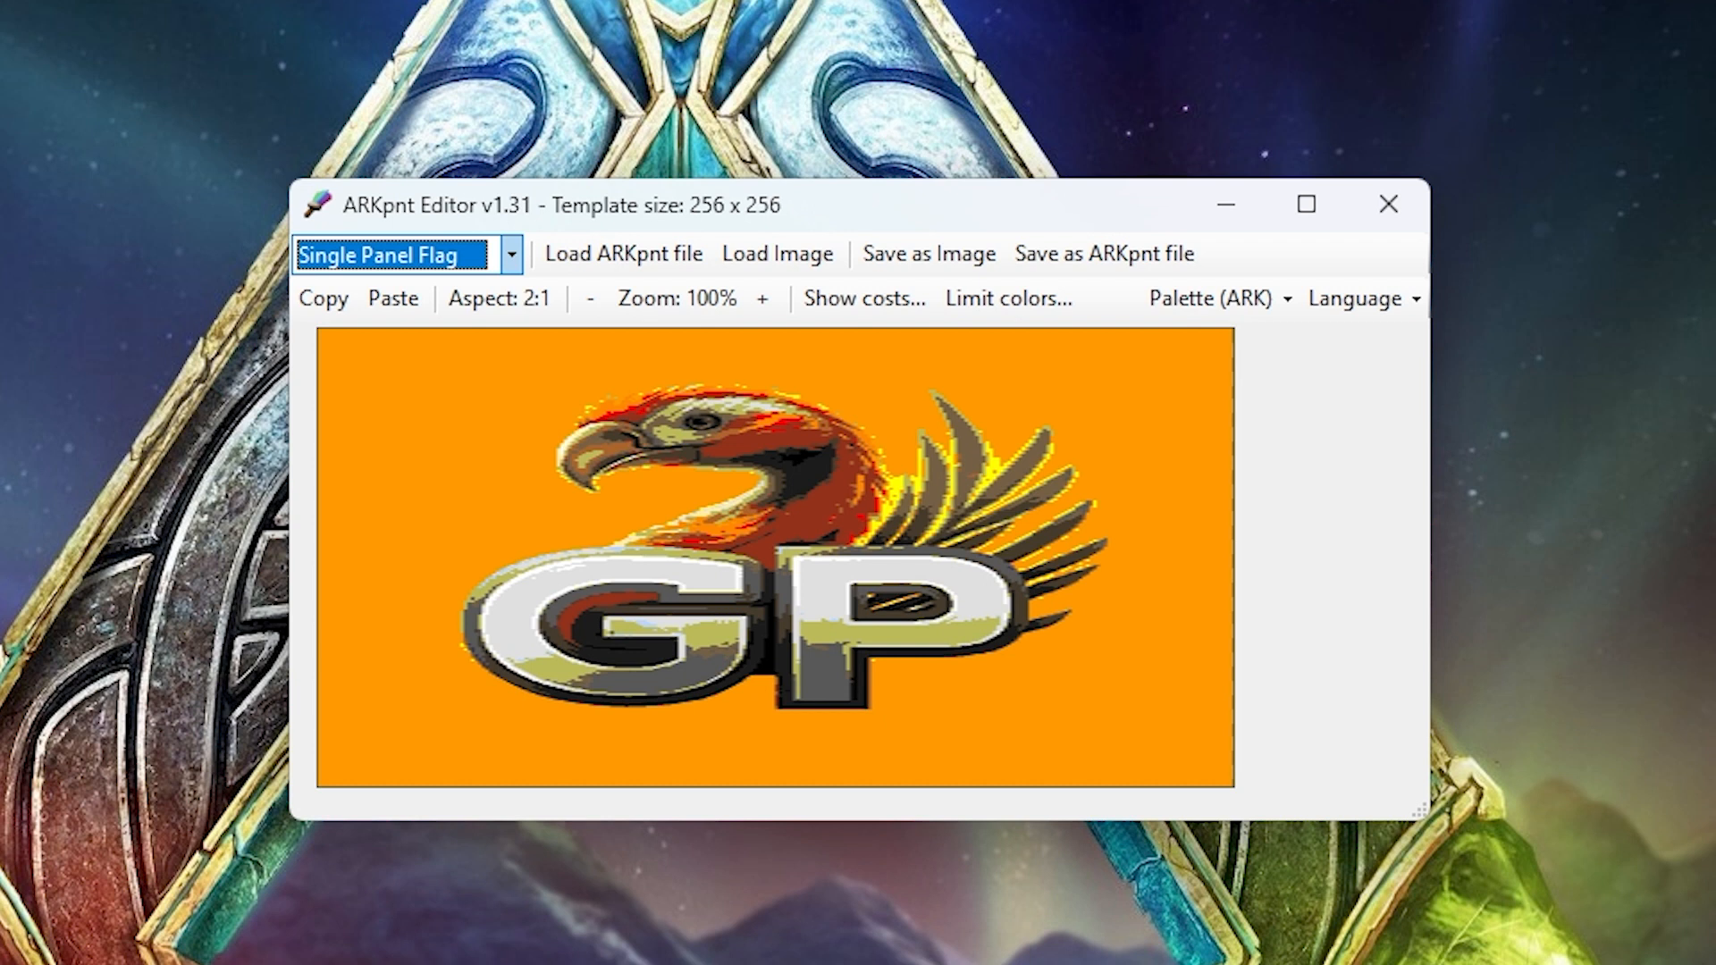
Step: Switch to File Explorer showing the search result 256.png in Pictures
{"action": "left_click", "coordinate": [1386, 204]}
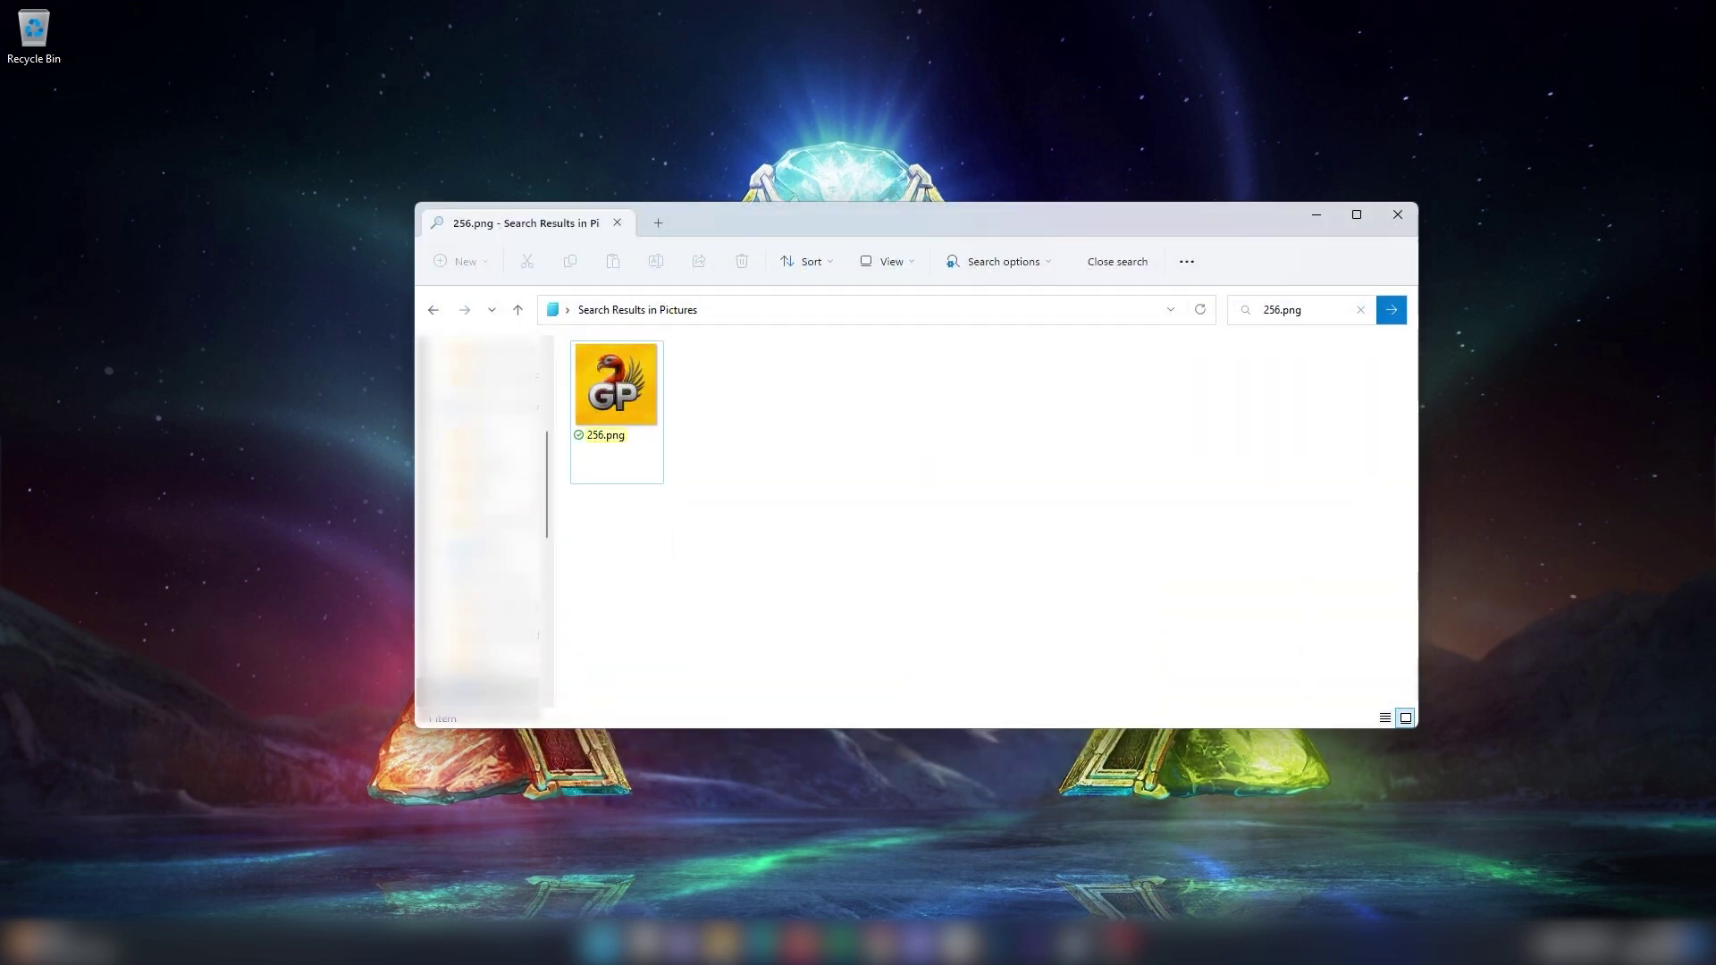
Step: Open 256.png in Photos to confirm it is 256 x 256, then close it
{"action": "left_click", "coordinate": [614, 384]}
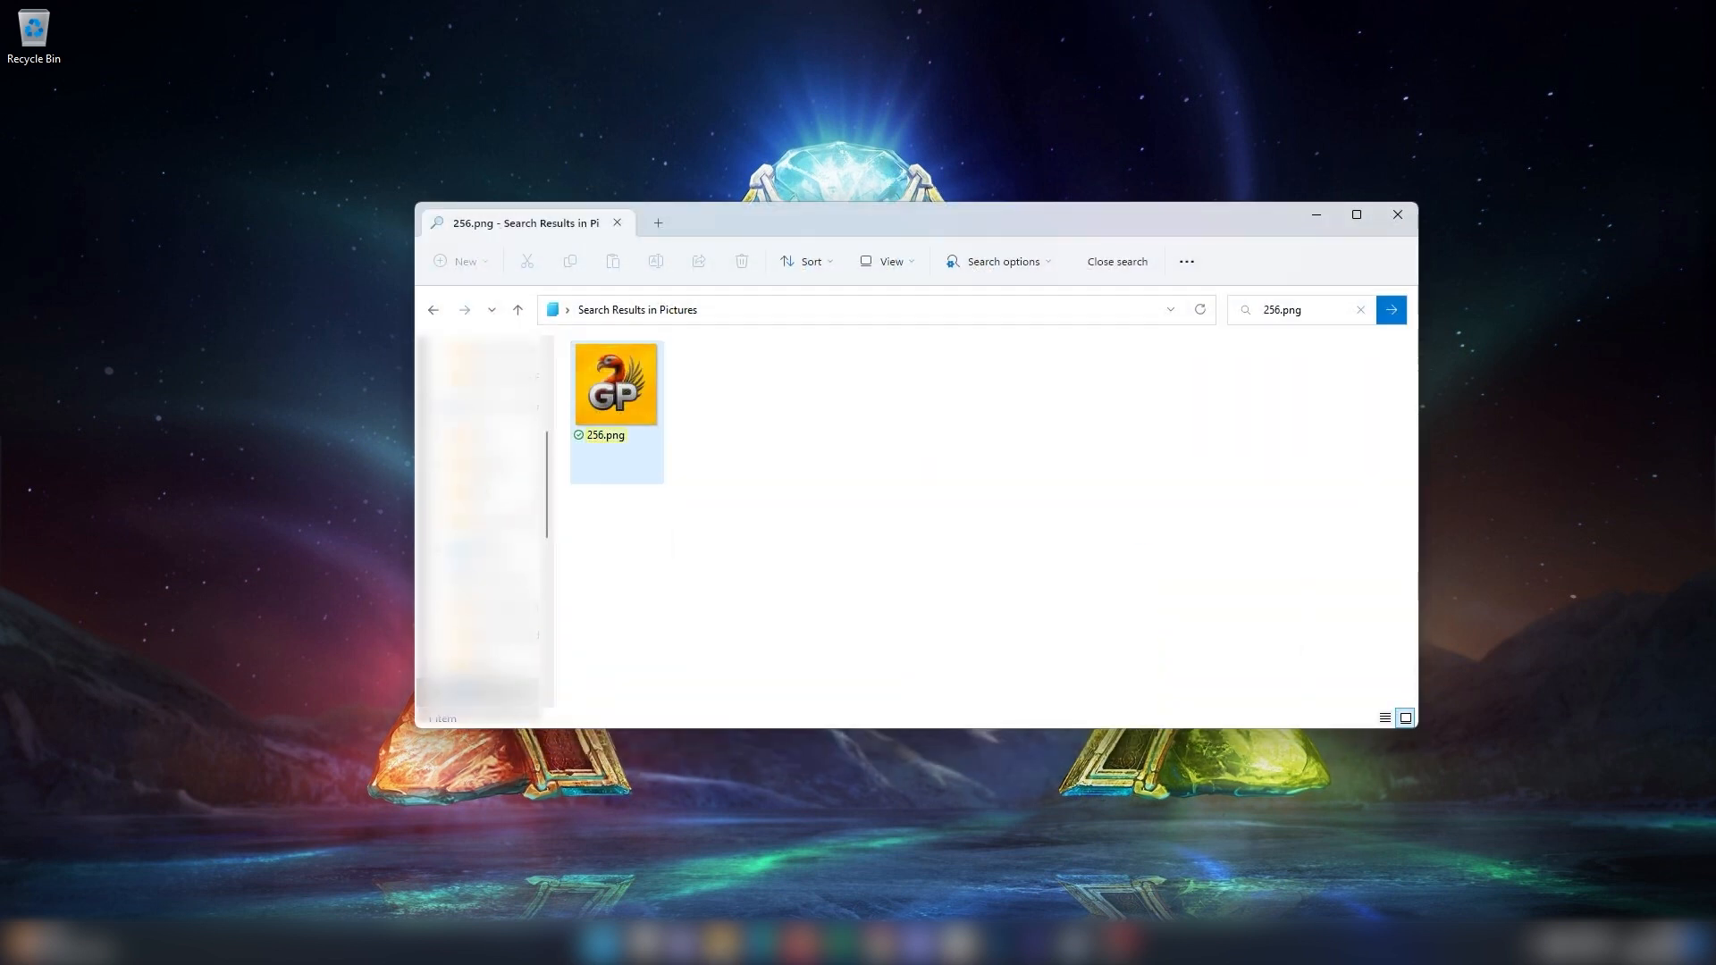
{"action": "double_click", "coordinate": [615, 381]}
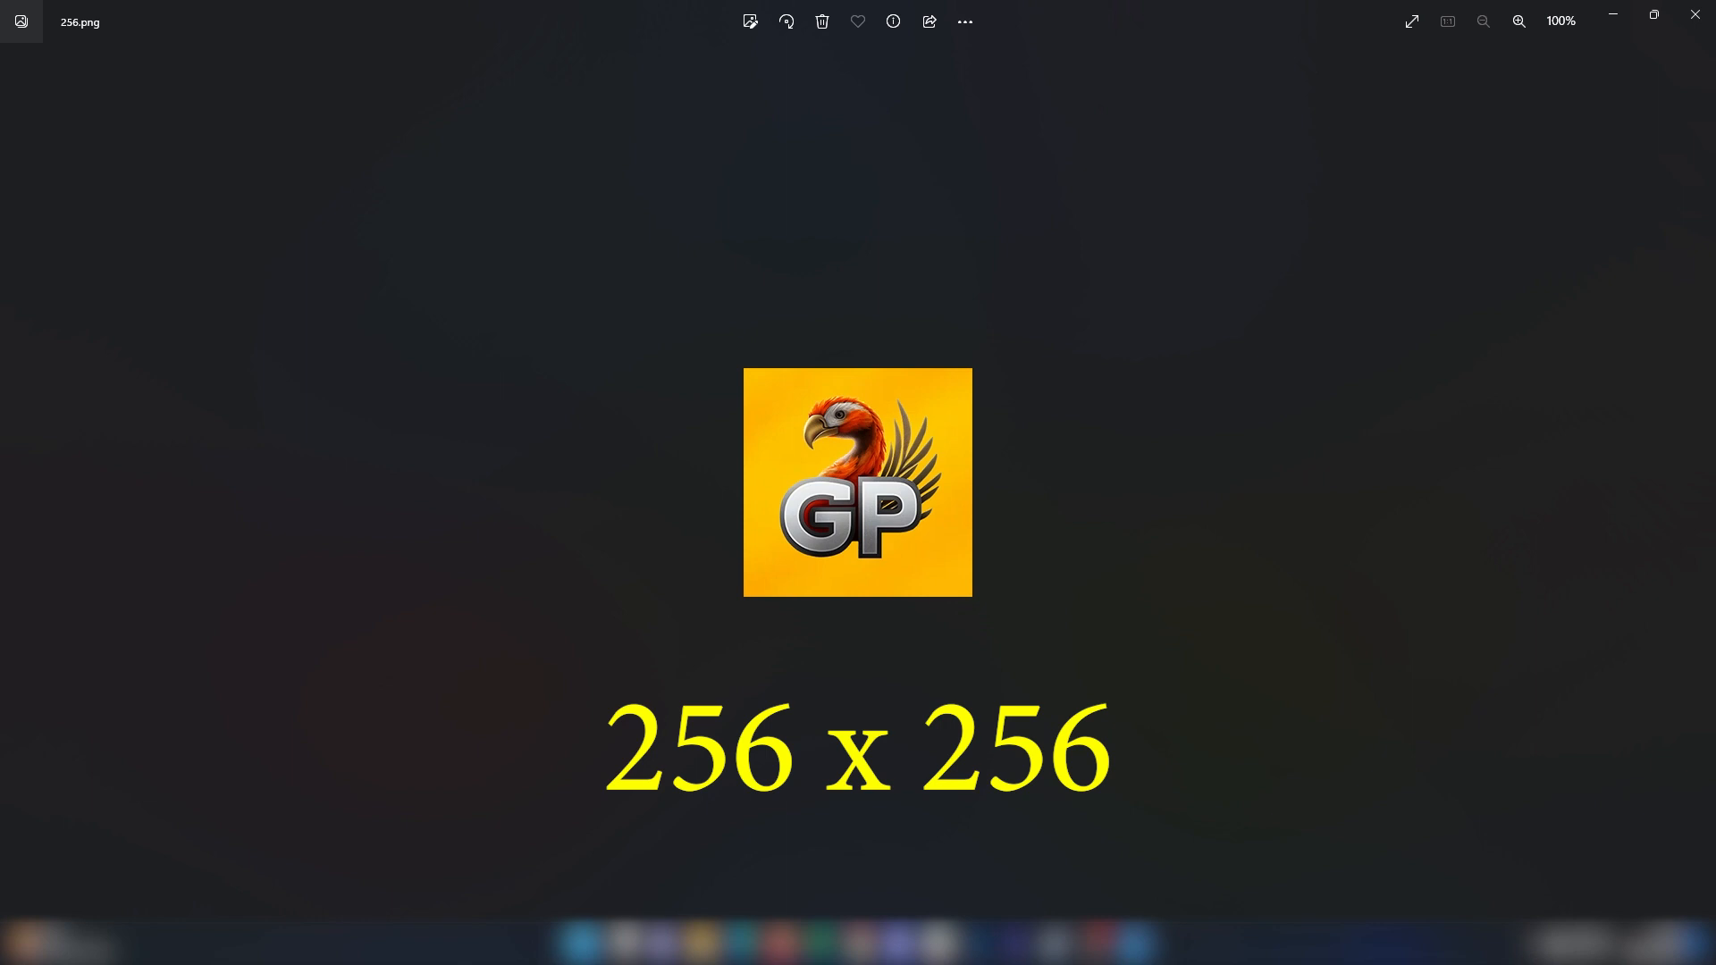
{"action": "left_click", "coordinate": [1695, 14]}
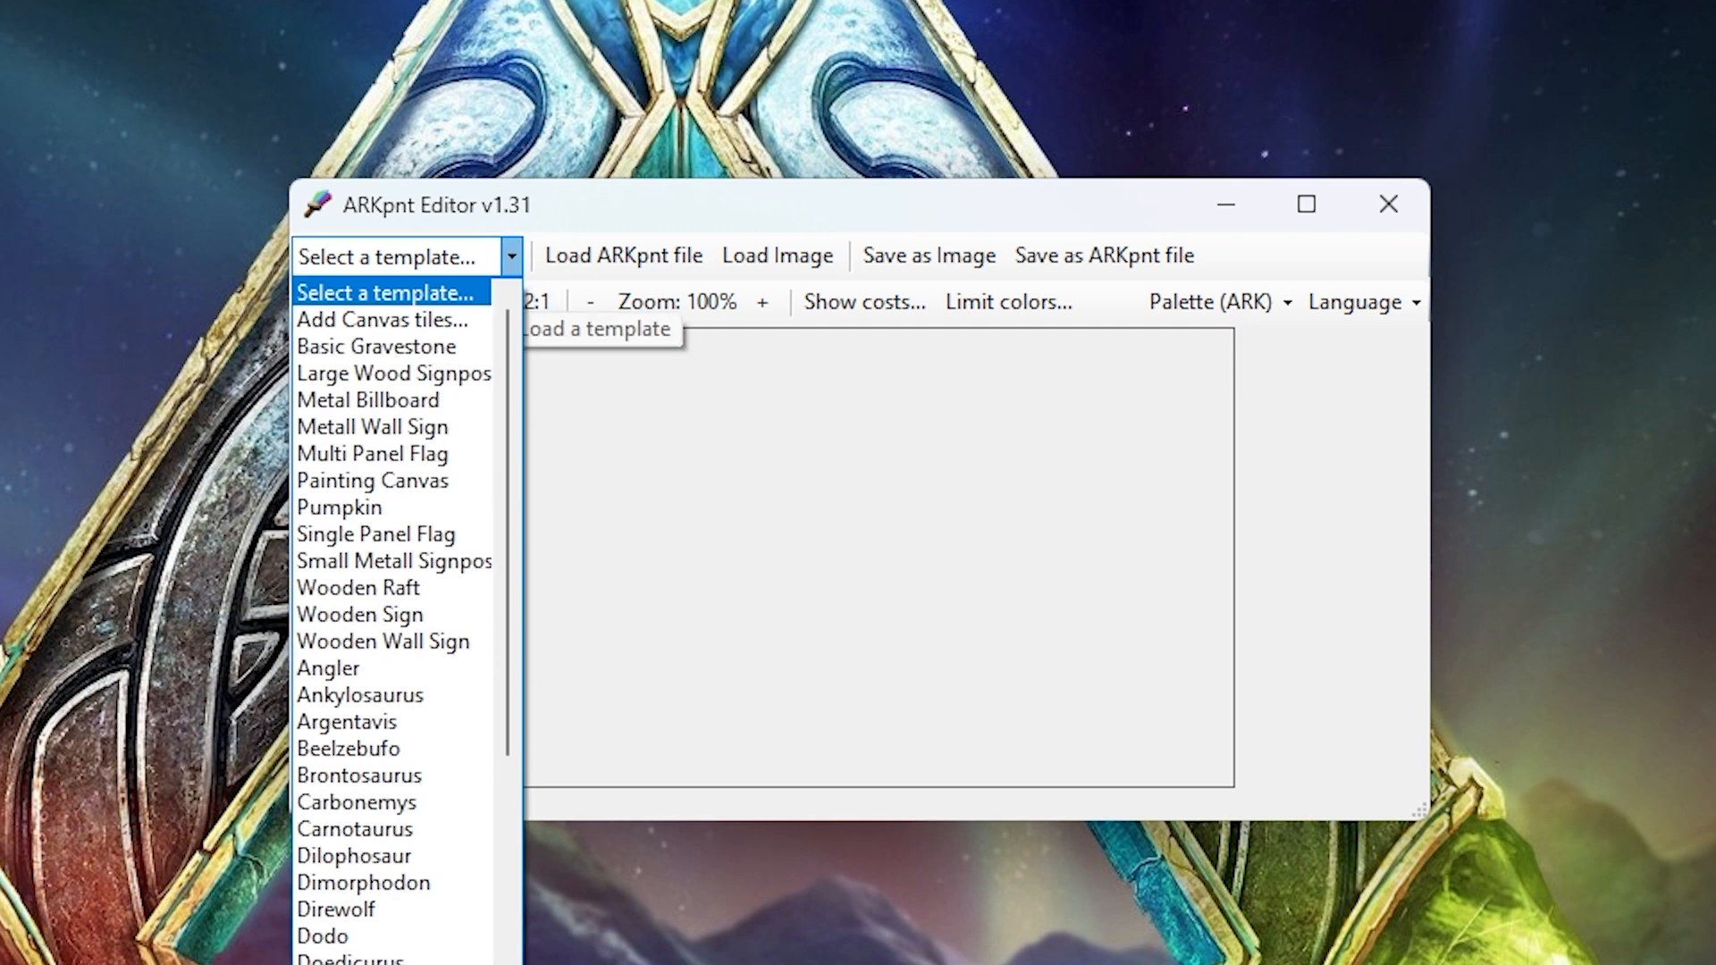
{"action": "mouse_move", "coordinate": [340, 507]}
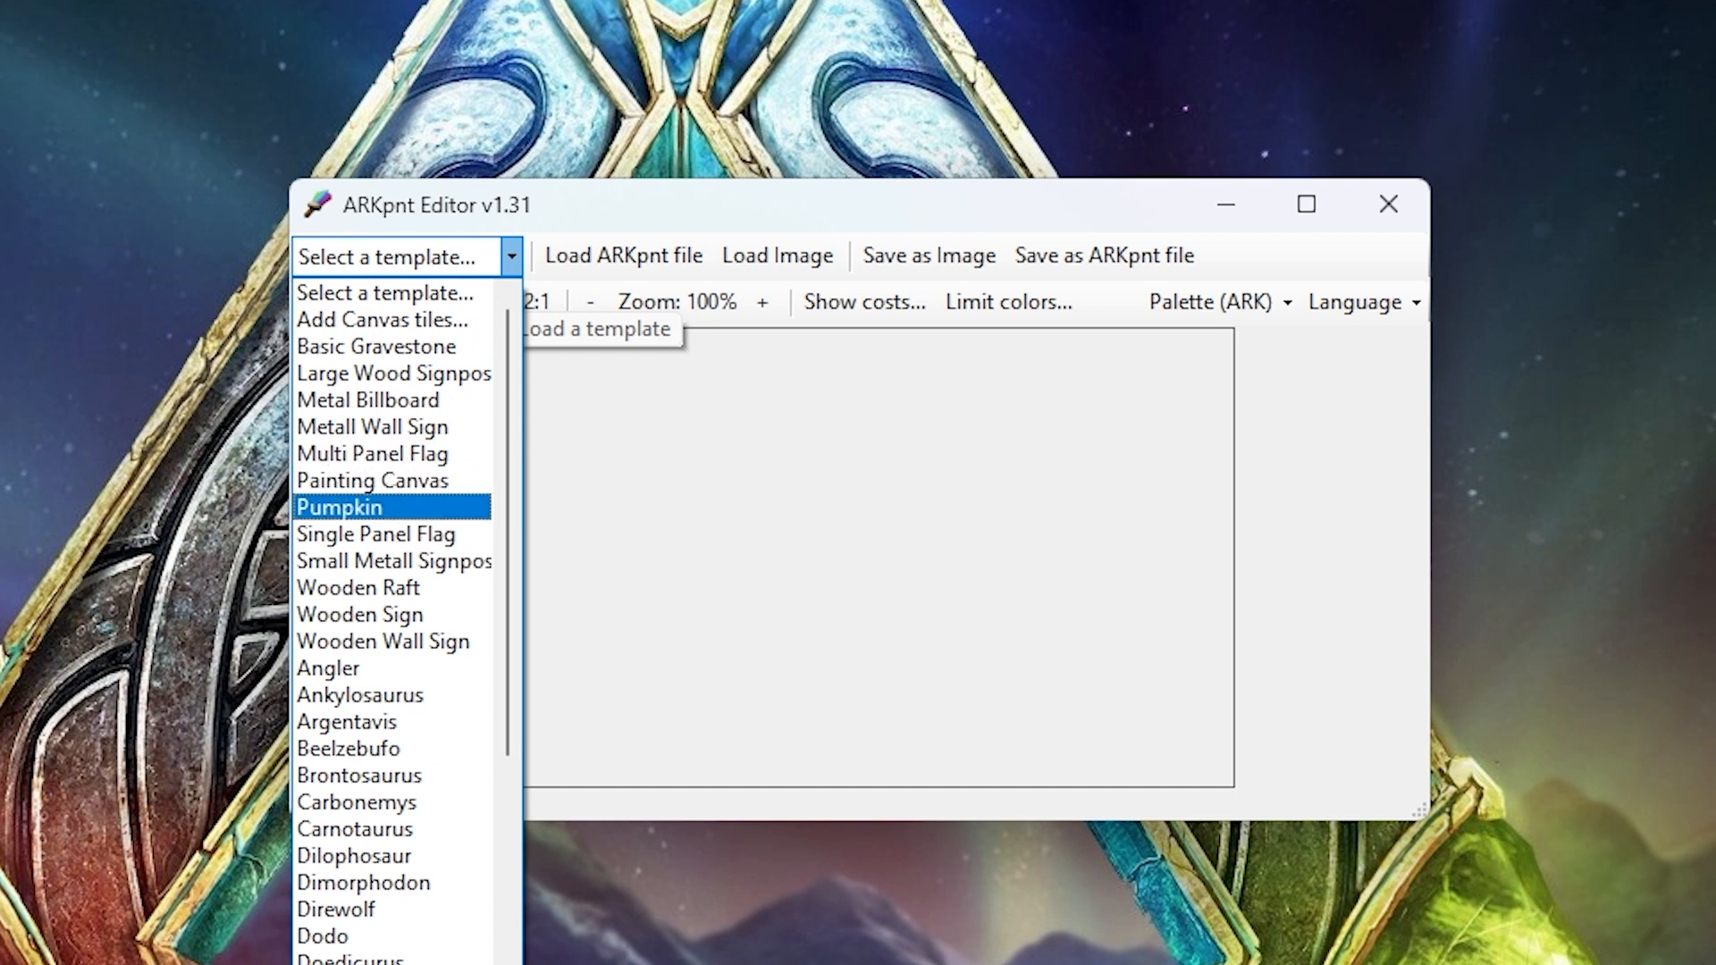
{"action": "mouse_move", "coordinate": [376, 535]}
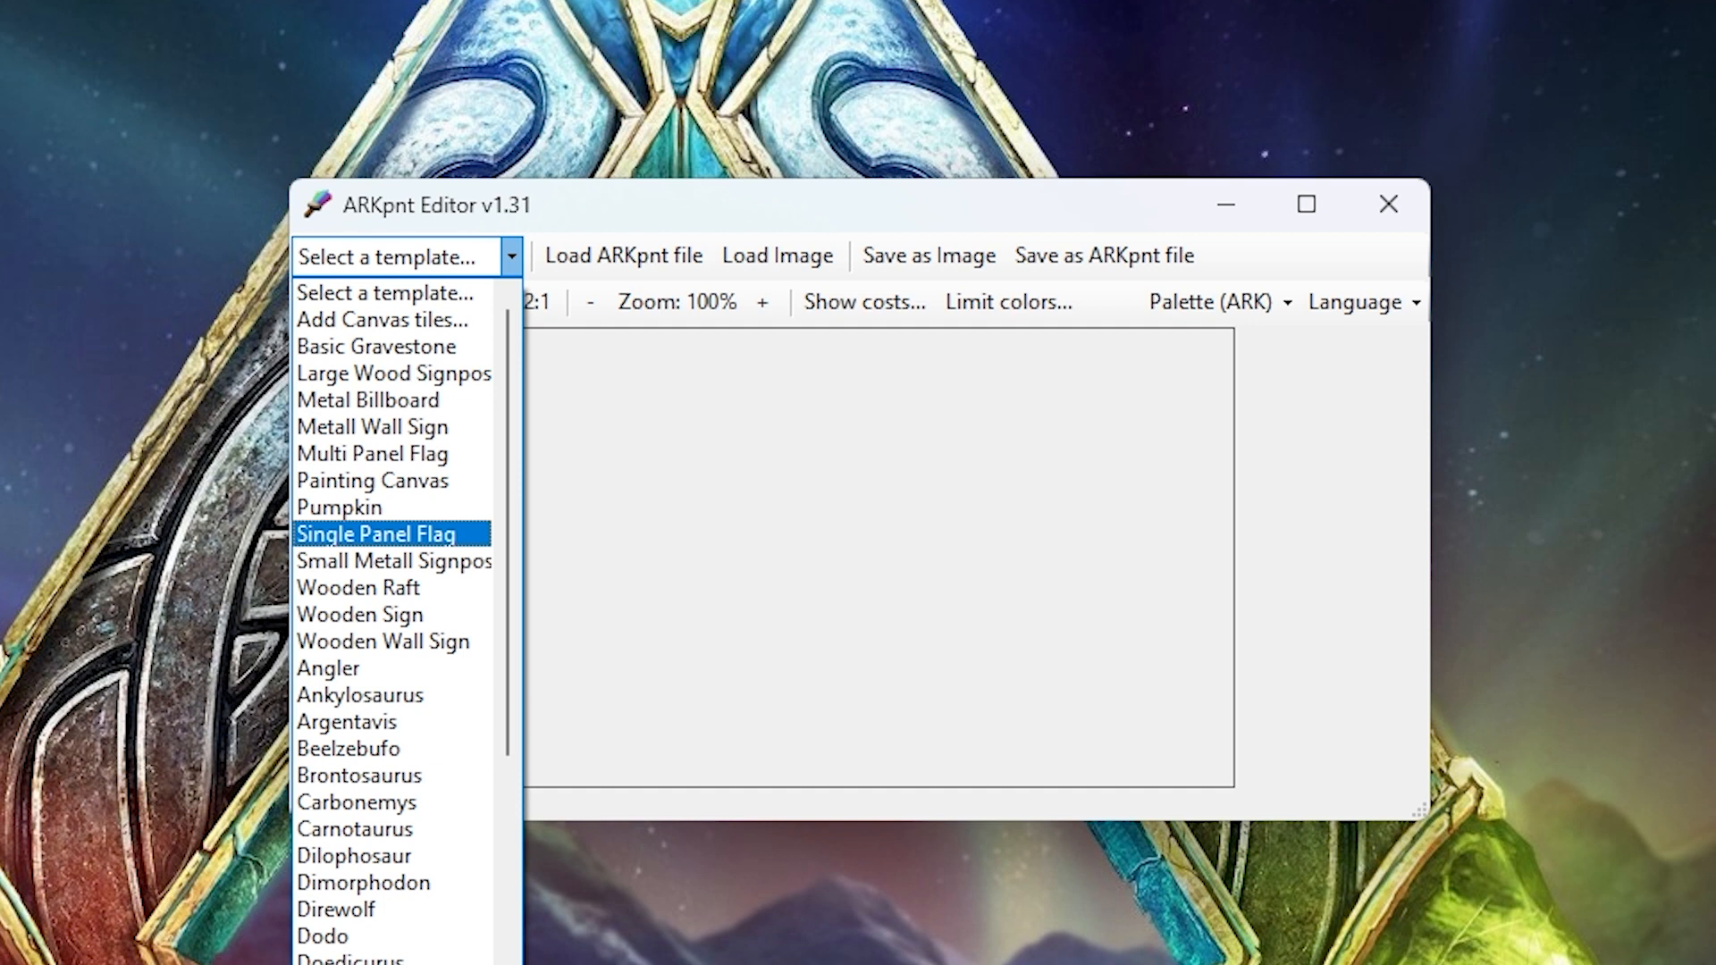
Step: Select the Single Panel Flag template from the dropdown
{"action": "left_click", "coordinate": [376, 535]}
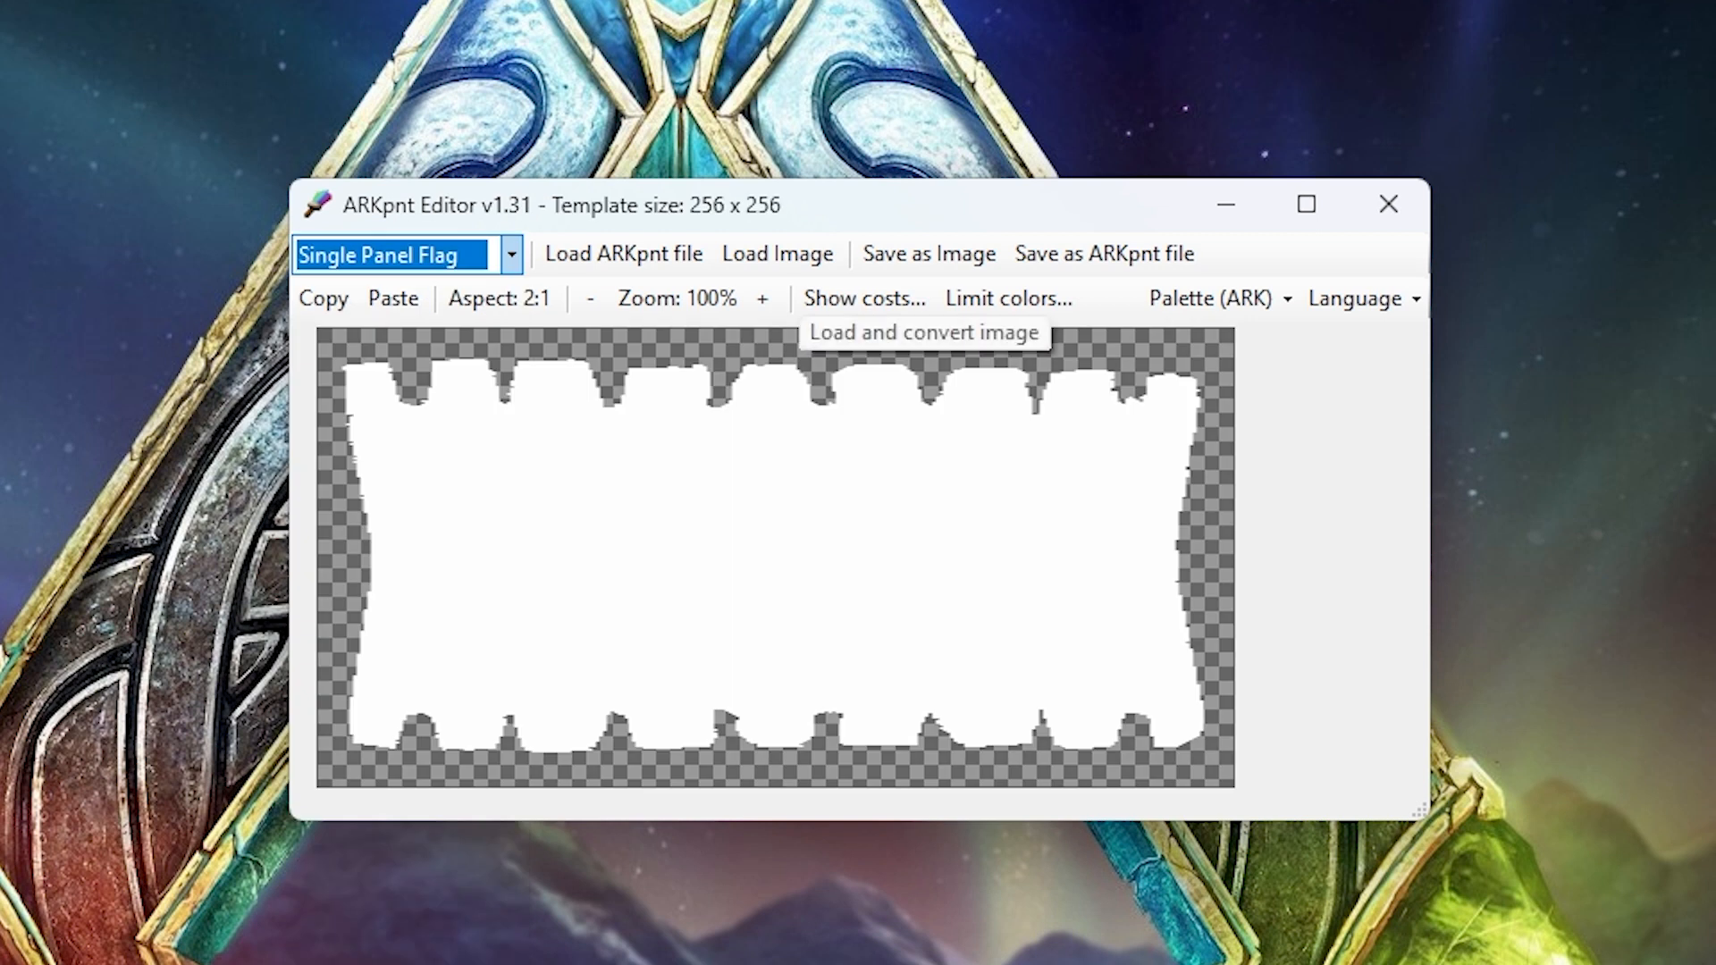
Step: Load and convert 256.png onto the flag template
{"action": "left_click", "coordinate": [777, 253]}
{"action": "type", "text": "256"}
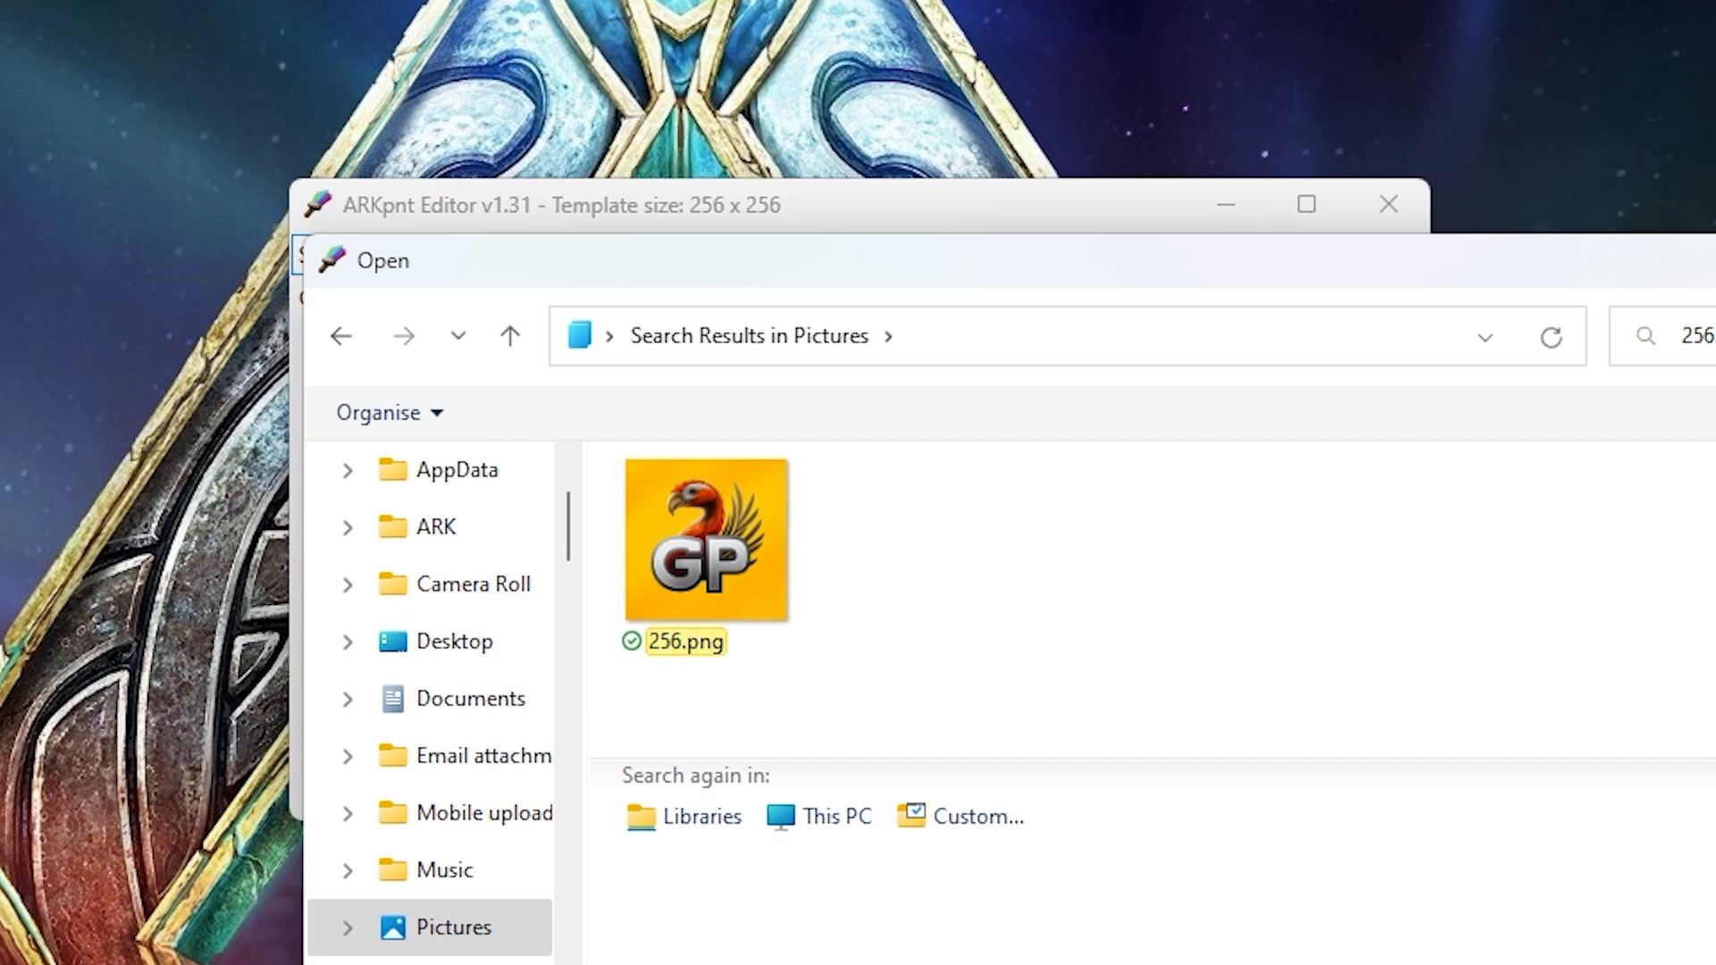
{"action": "double_click", "coordinate": [705, 538]}
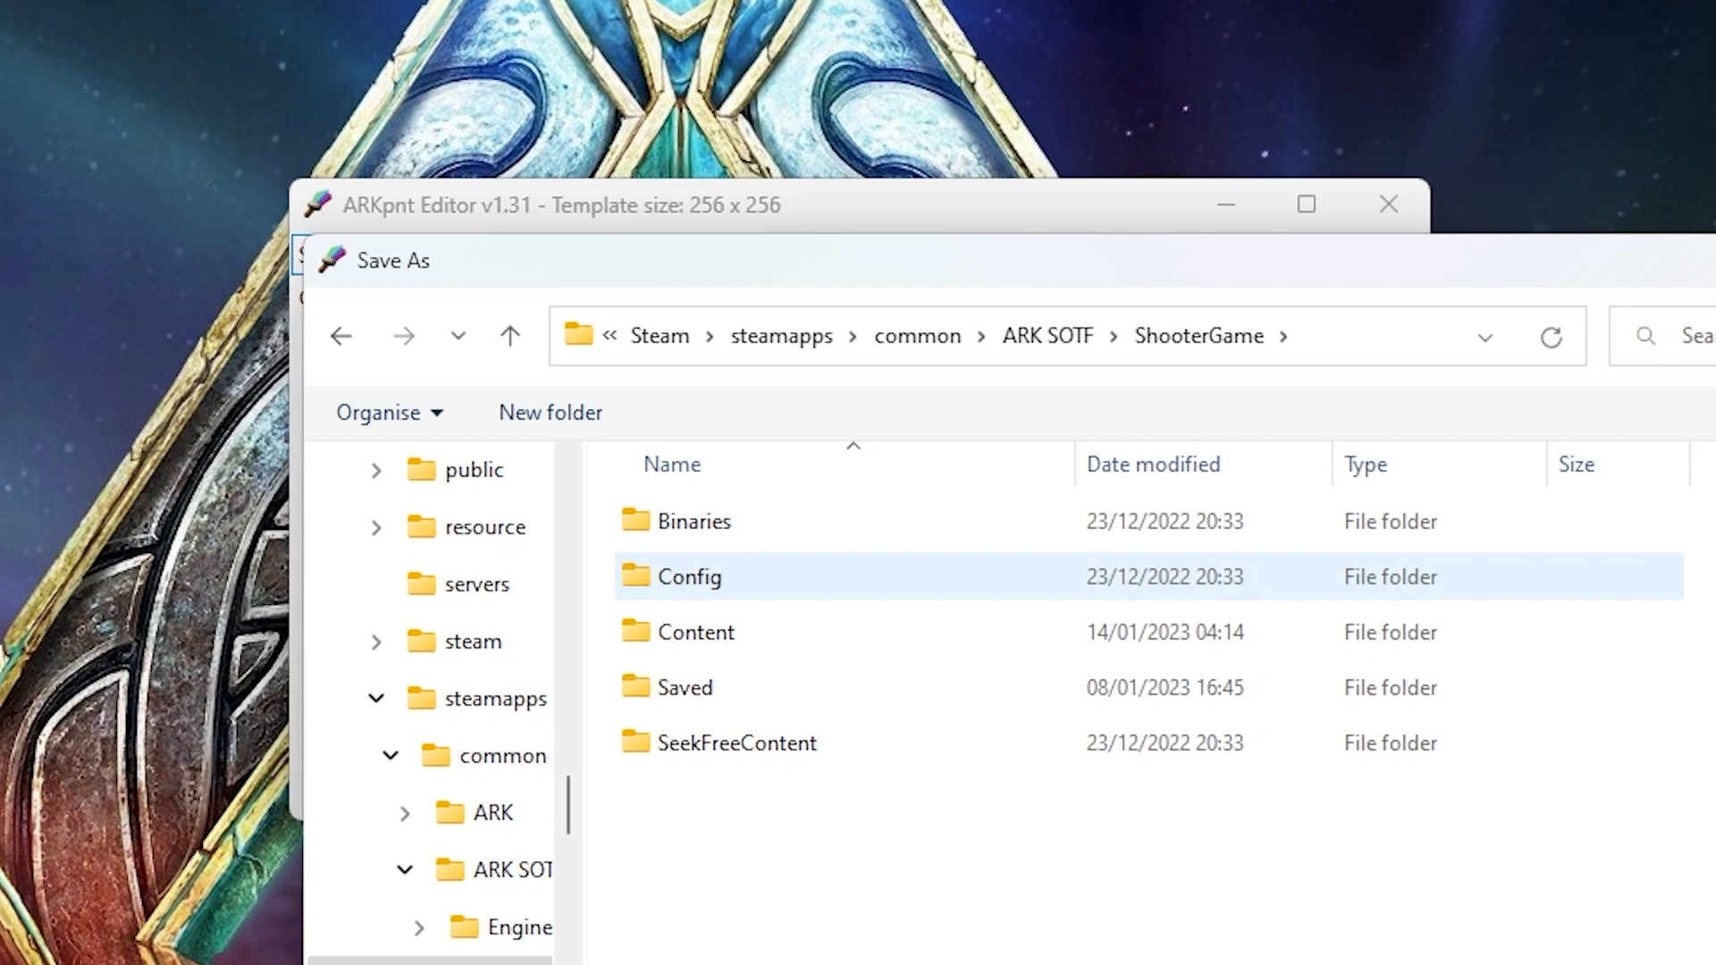
{"action": "mouse_move", "coordinate": [687, 687]}
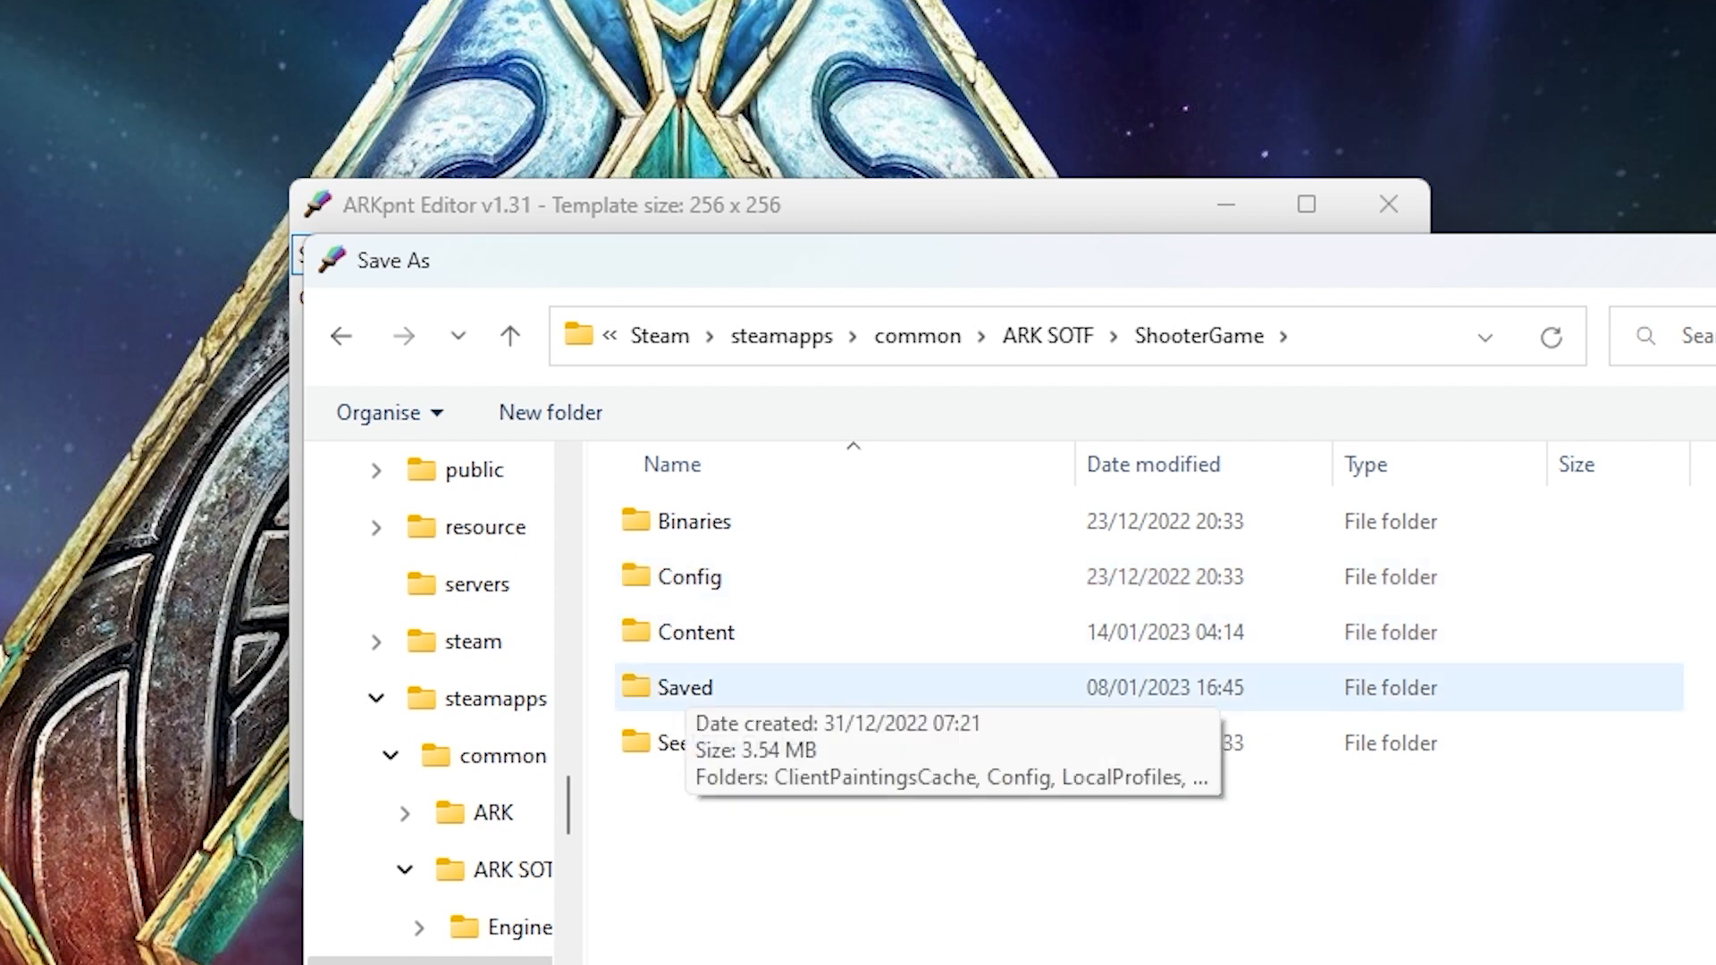
Step: Save the painting as a .pnt in ShooterGame\Saved\MyPaintings
{"action": "double_click", "coordinate": [687, 687]}
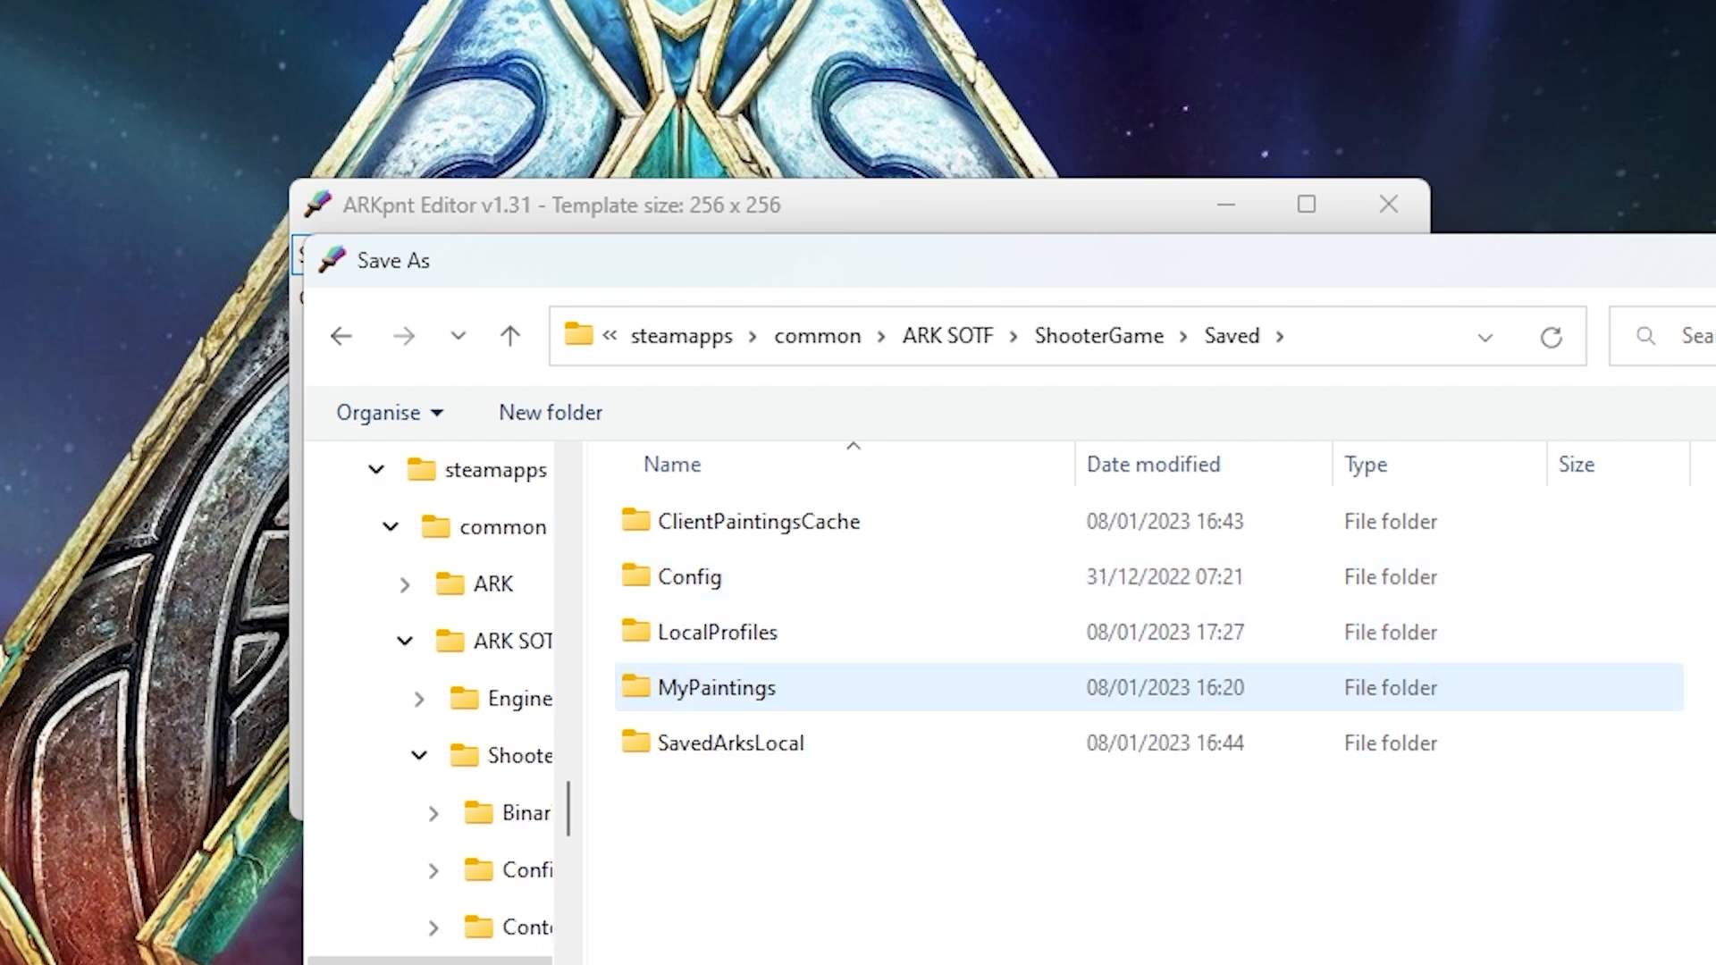
{"action": "mouse_move", "coordinate": [727, 687]}
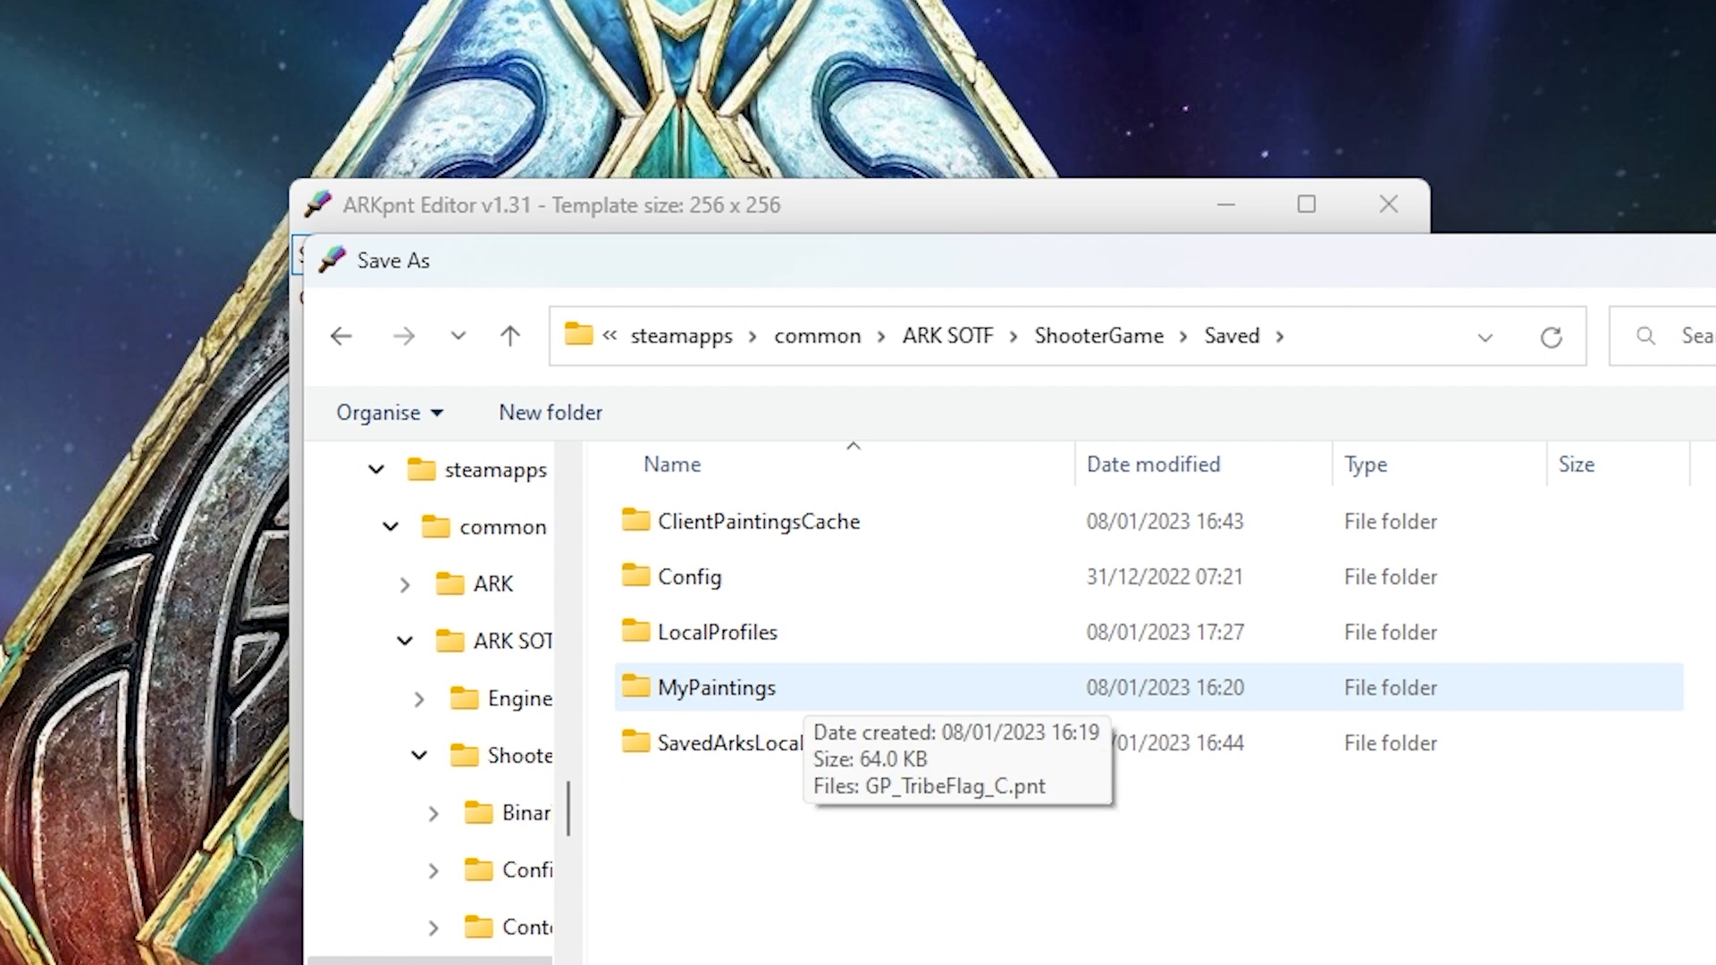
{"action": "double_click", "coordinate": [725, 688]}
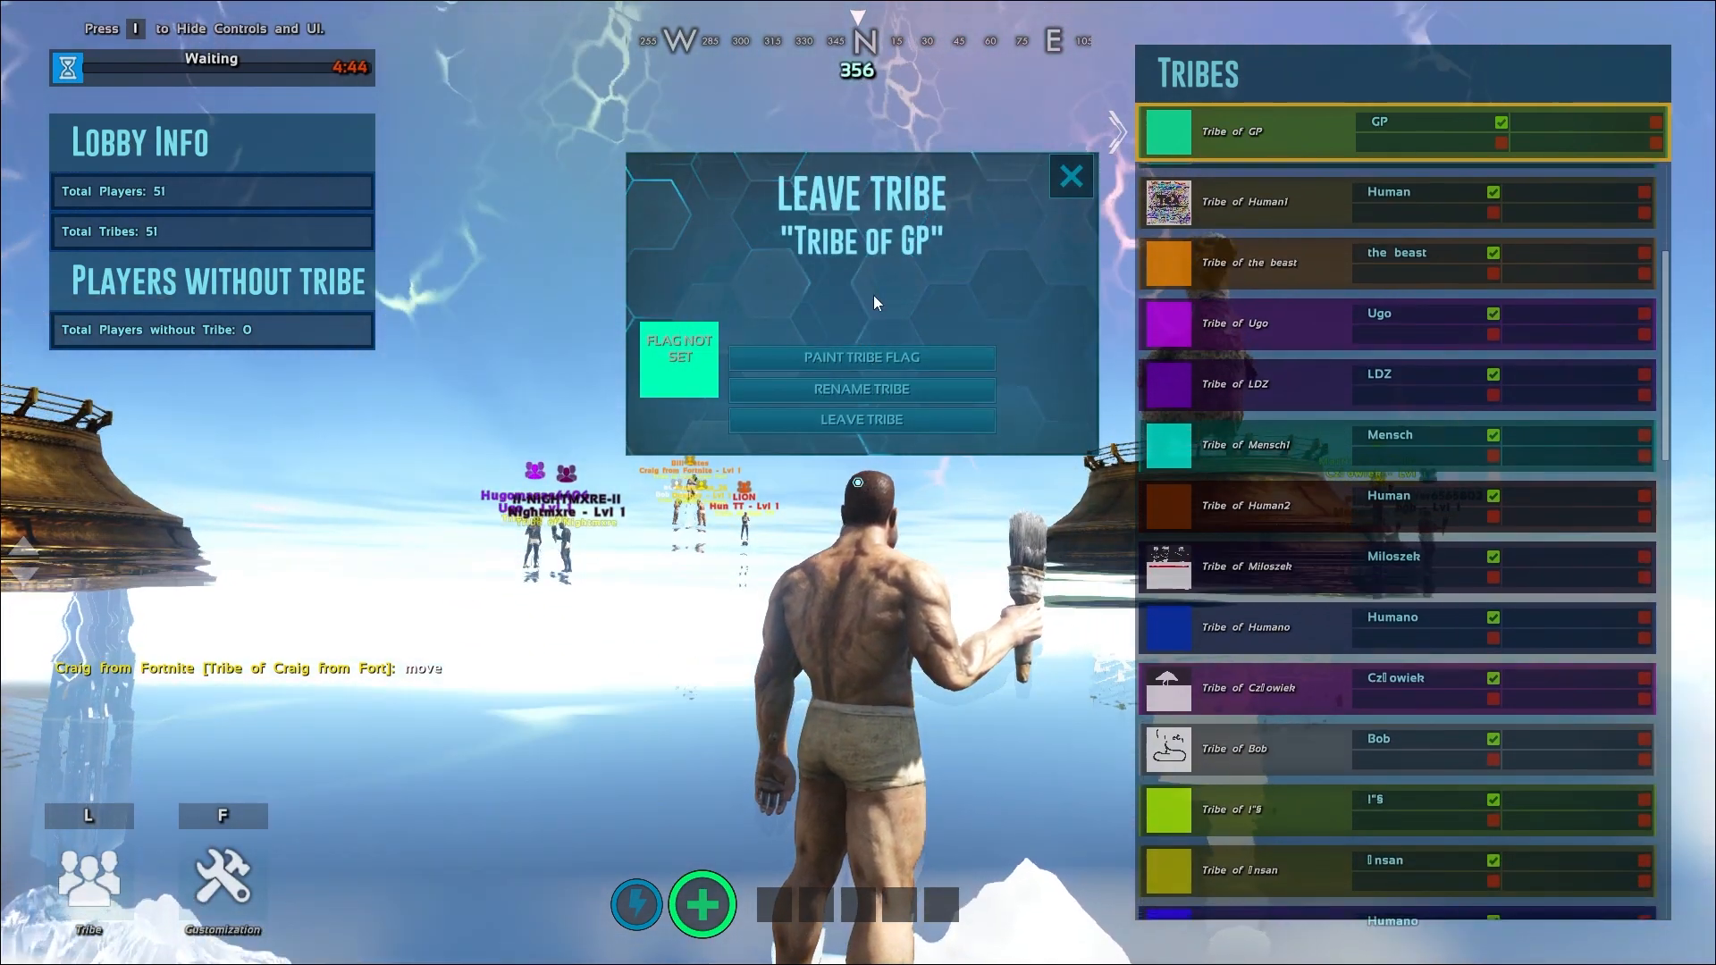
Step: Choose Paint Tribe Flag from the Tribe of GP menu
{"action": "left_click", "coordinate": [860, 357]}
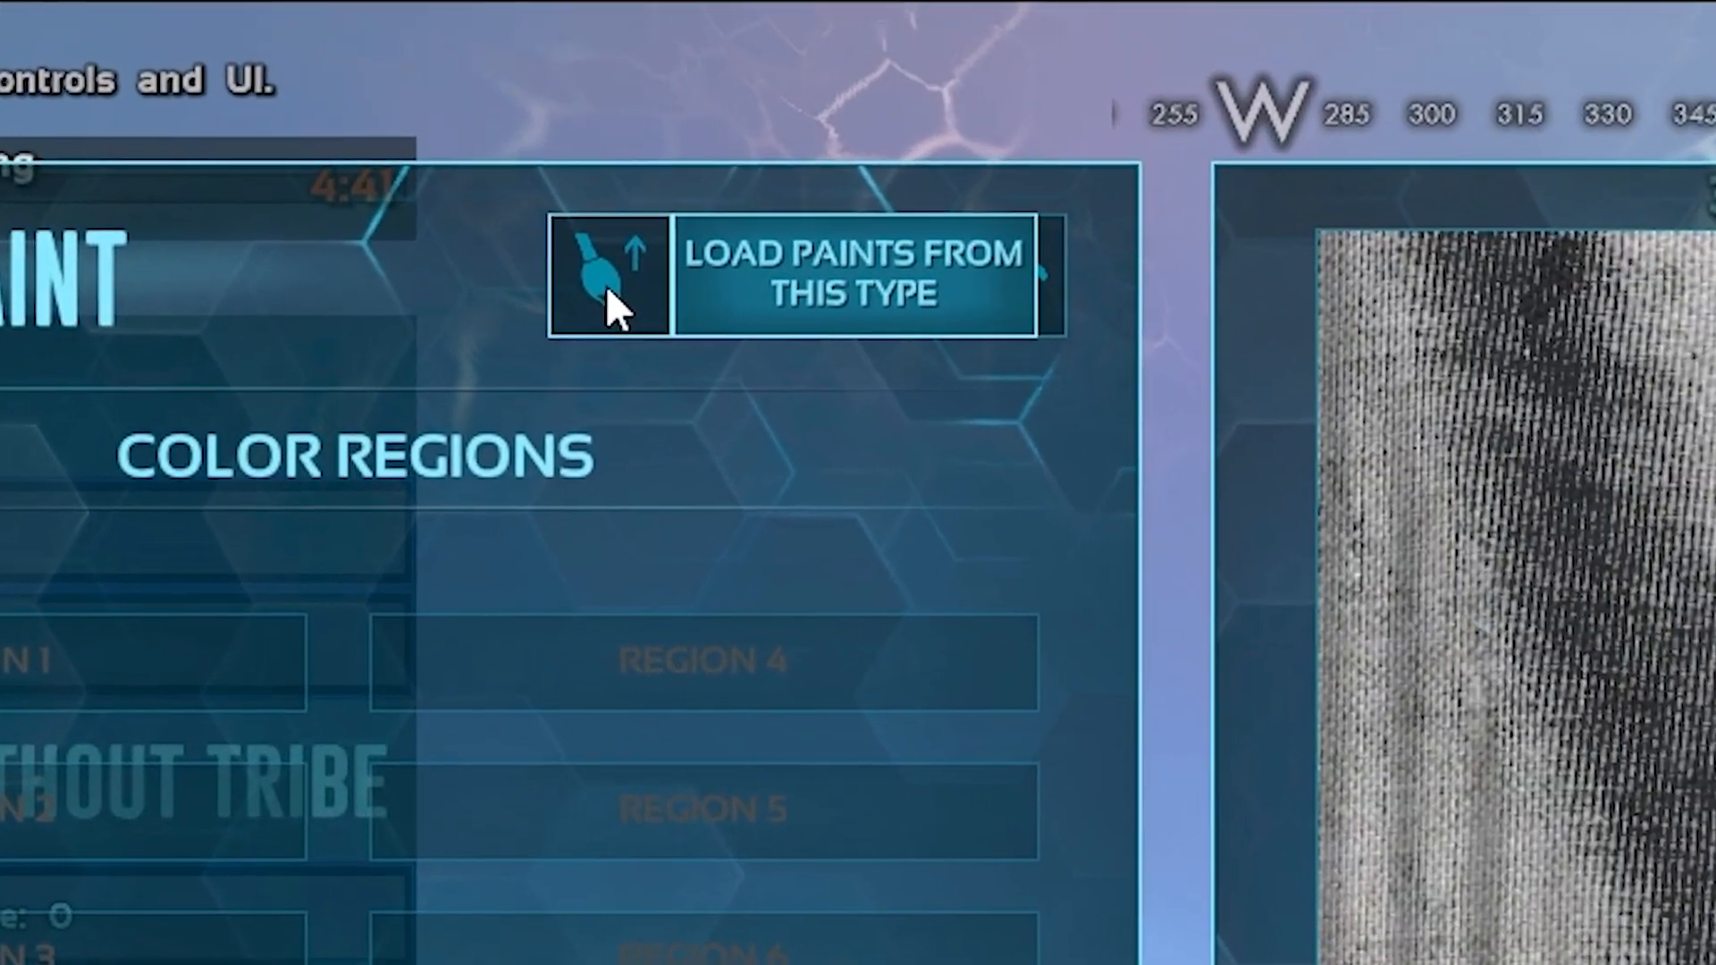
Step: Show saved flag paintings and select the GP painting
{"action": "left_click", "coordinate": [606, 276]}
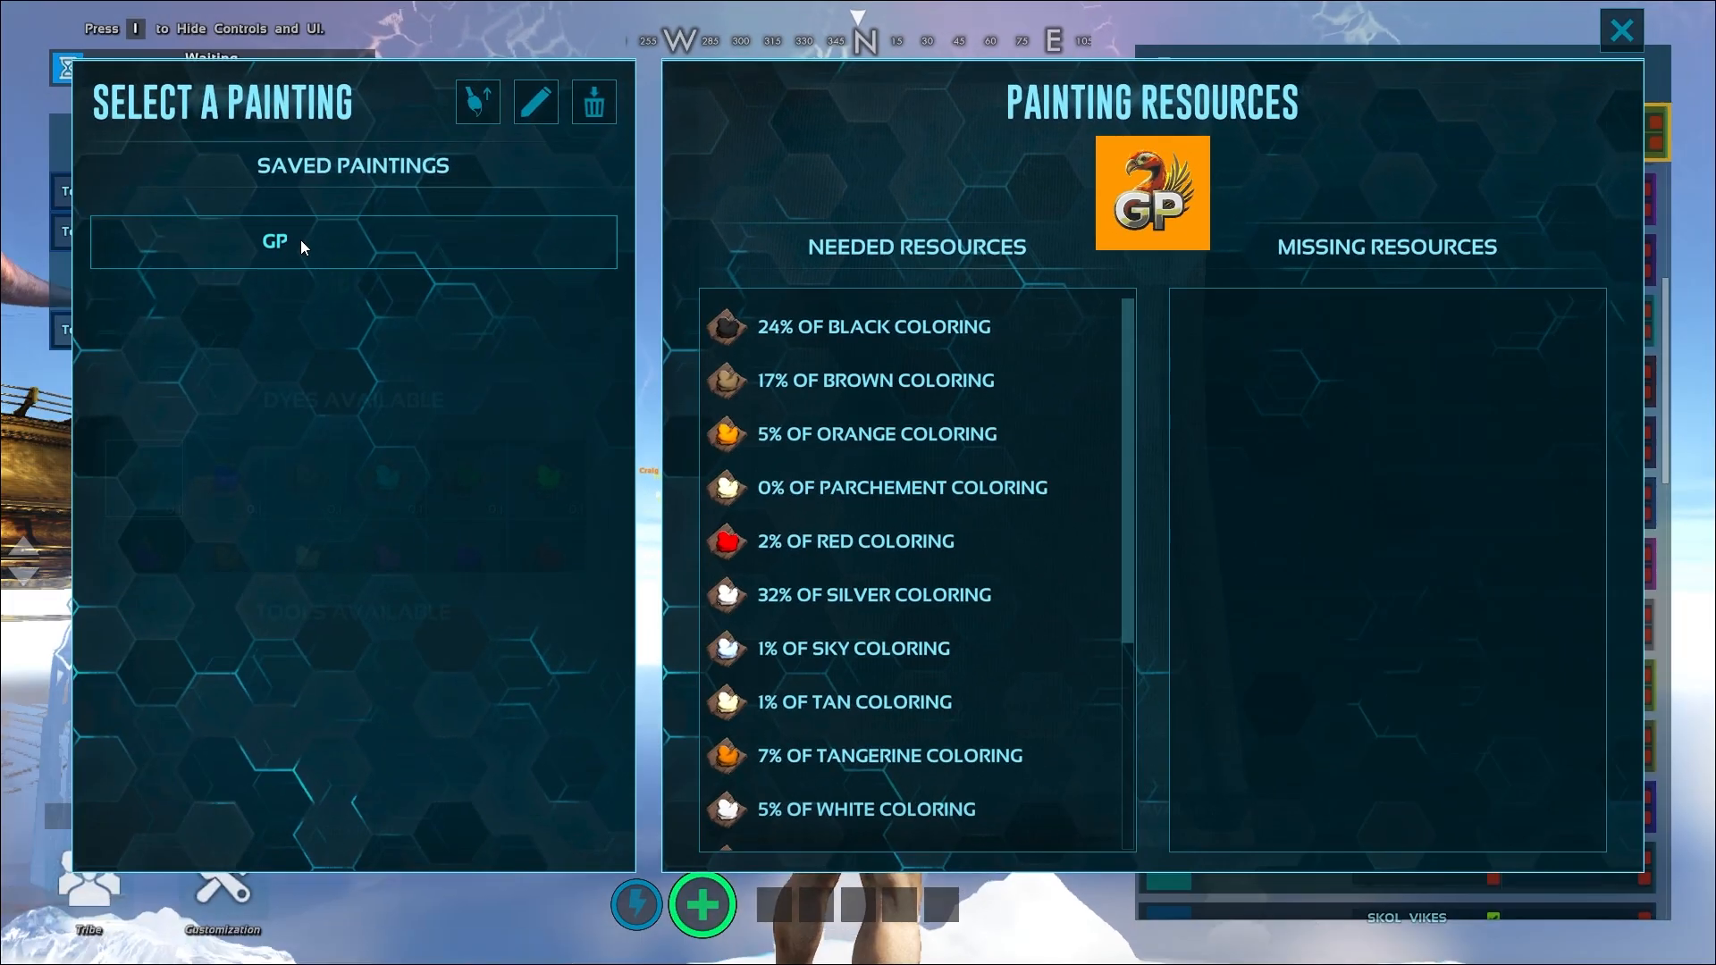
{"action": "mouse_move", "coordinate": [476, 101]}
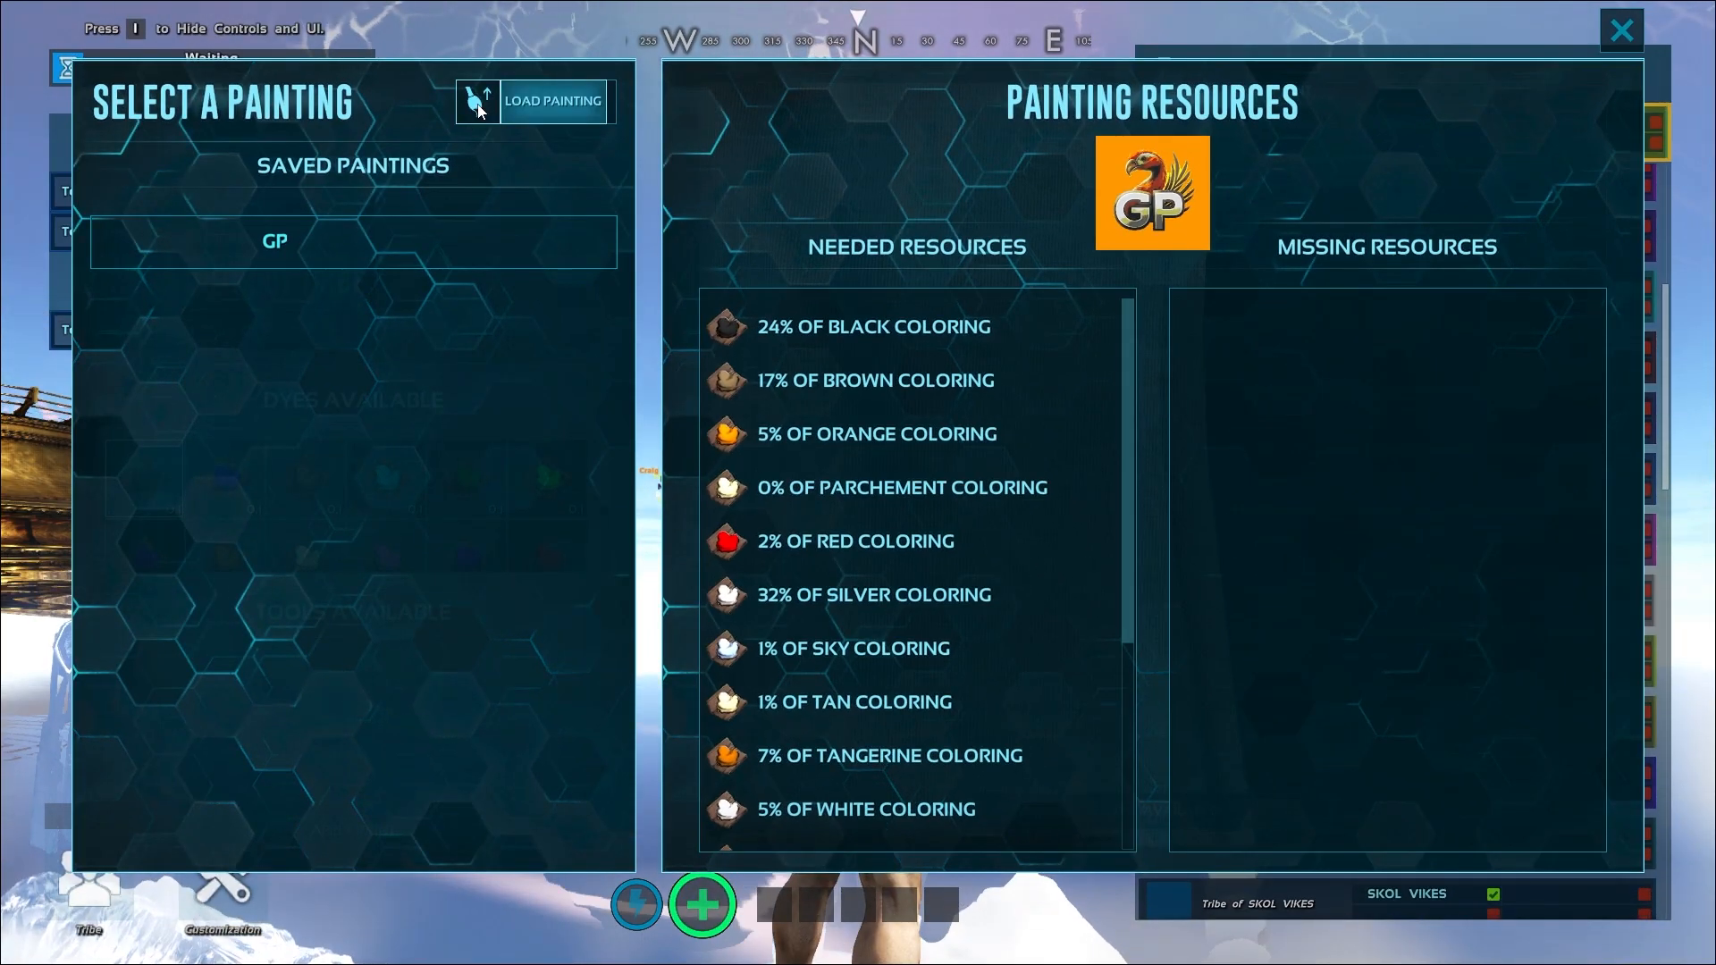
Step: Load the GP painting and view the phoenix on the flag preview
{"action": "left_click", "coordinate": [552, 102]}
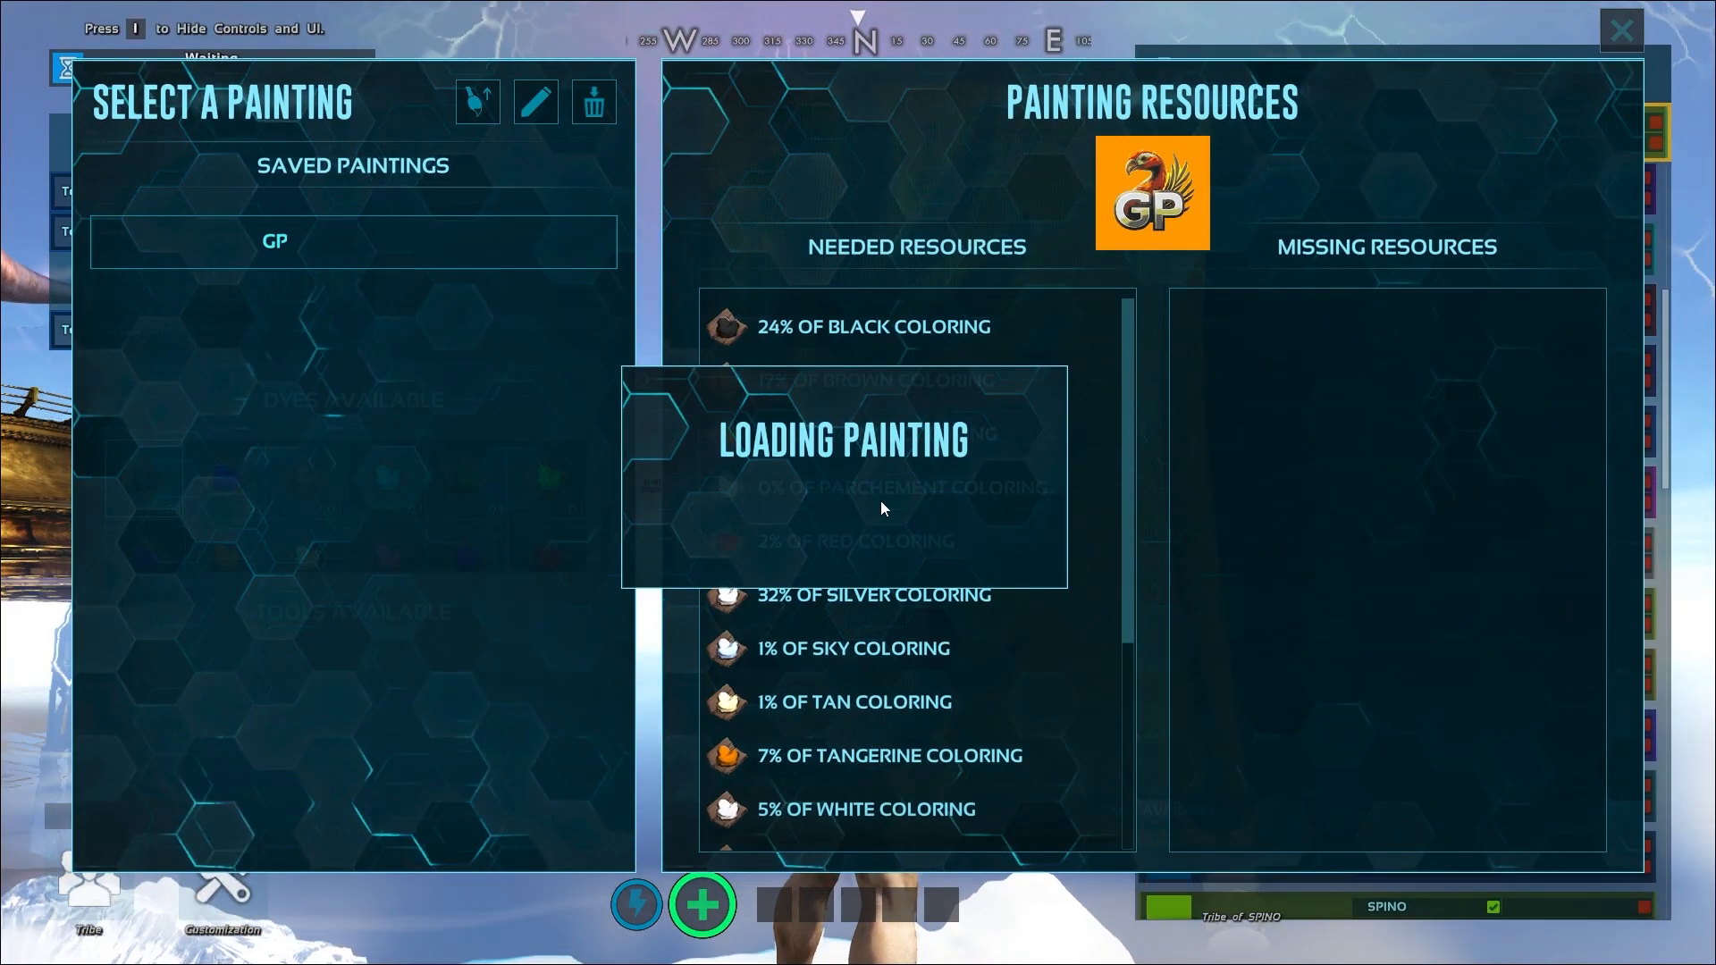
{"action": "mouse_move", "coordinate": [1089, 430]}
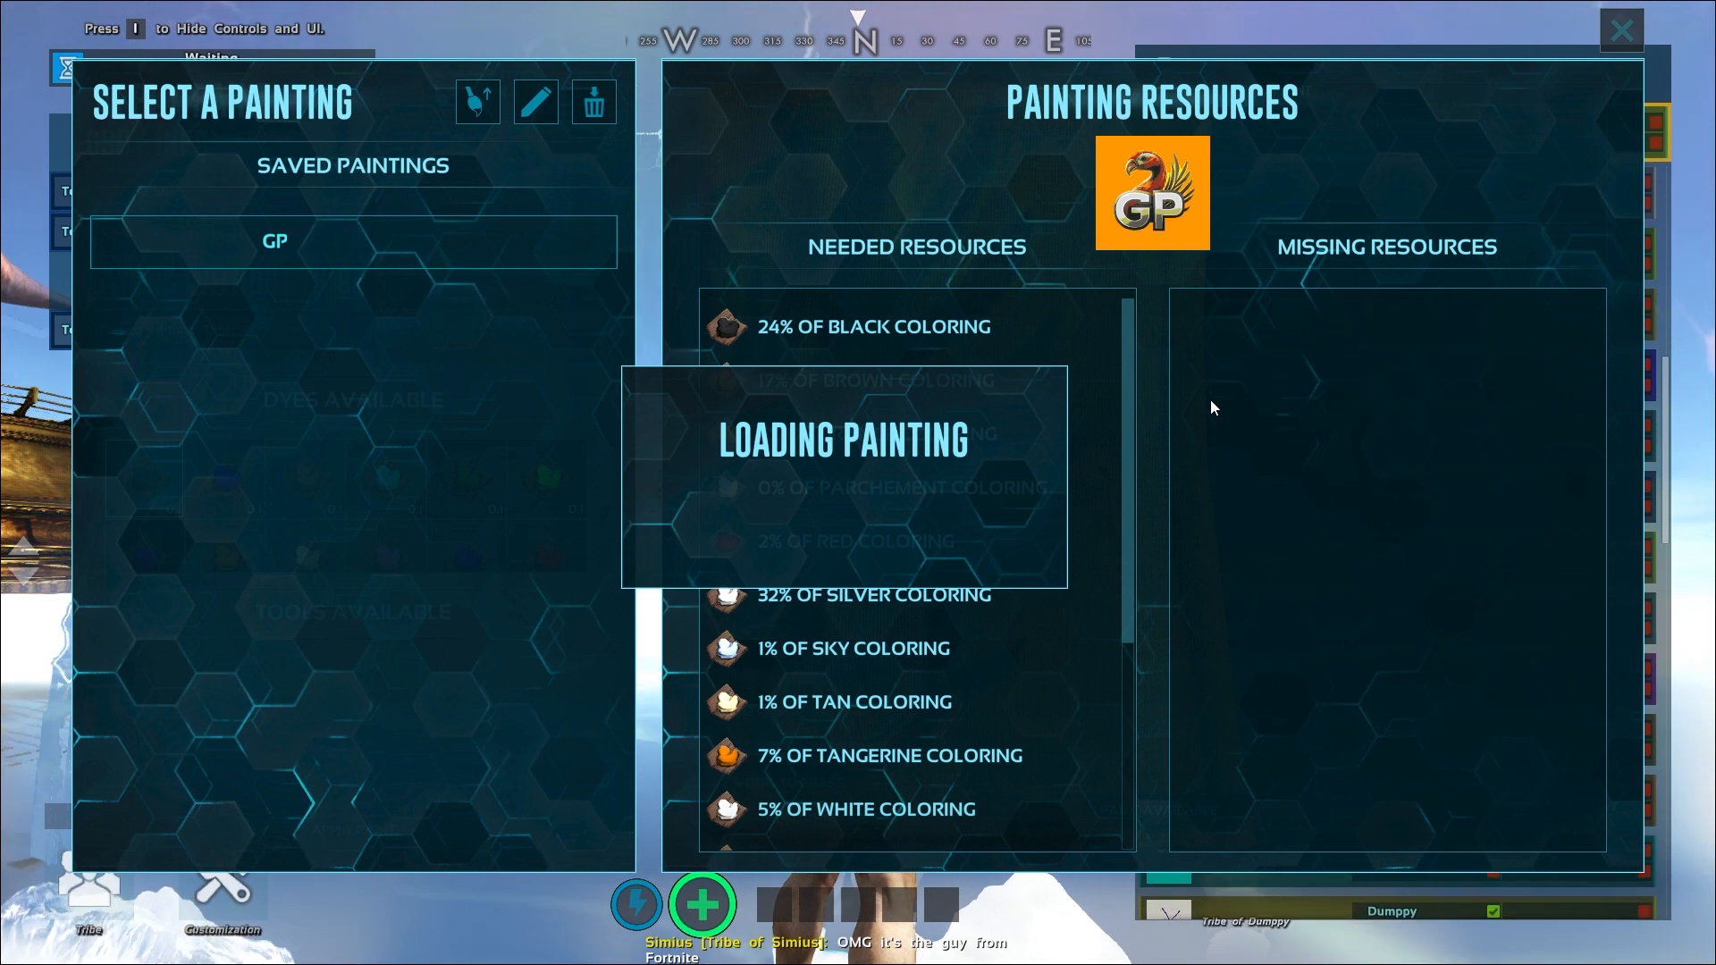
{"action": "mouse_move", "coordinate": [1229, 545]}
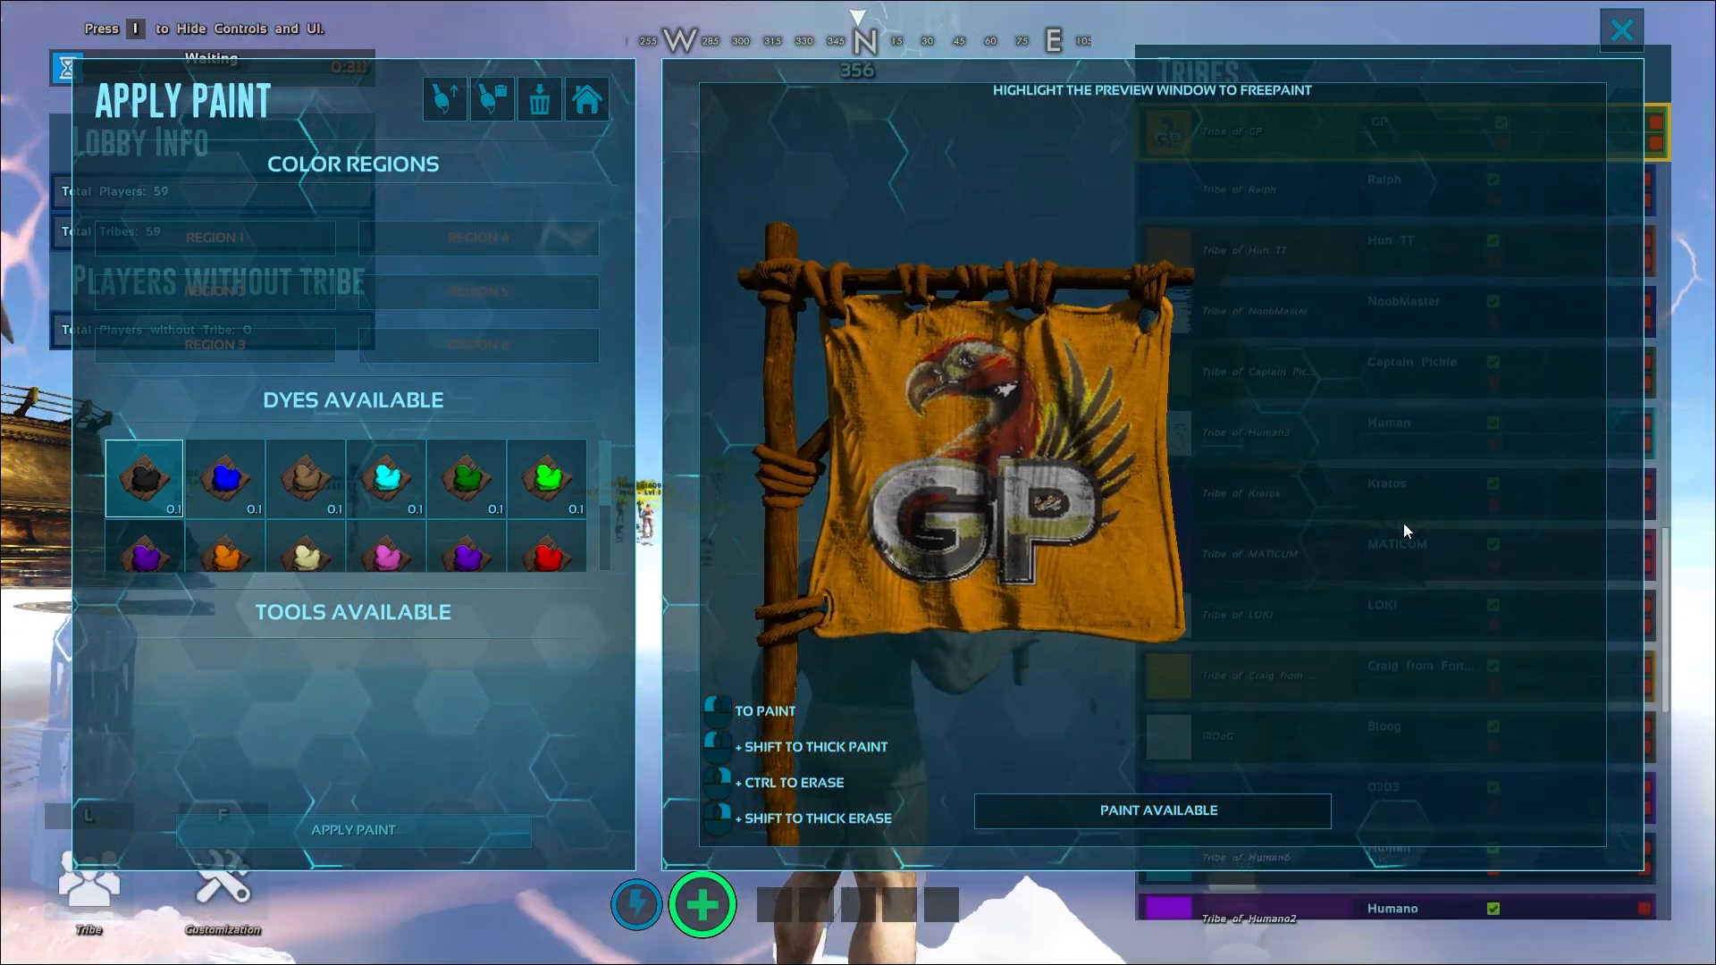
{"action": "scroll", "scroll_direction": "down", "scroll_amount": 3}
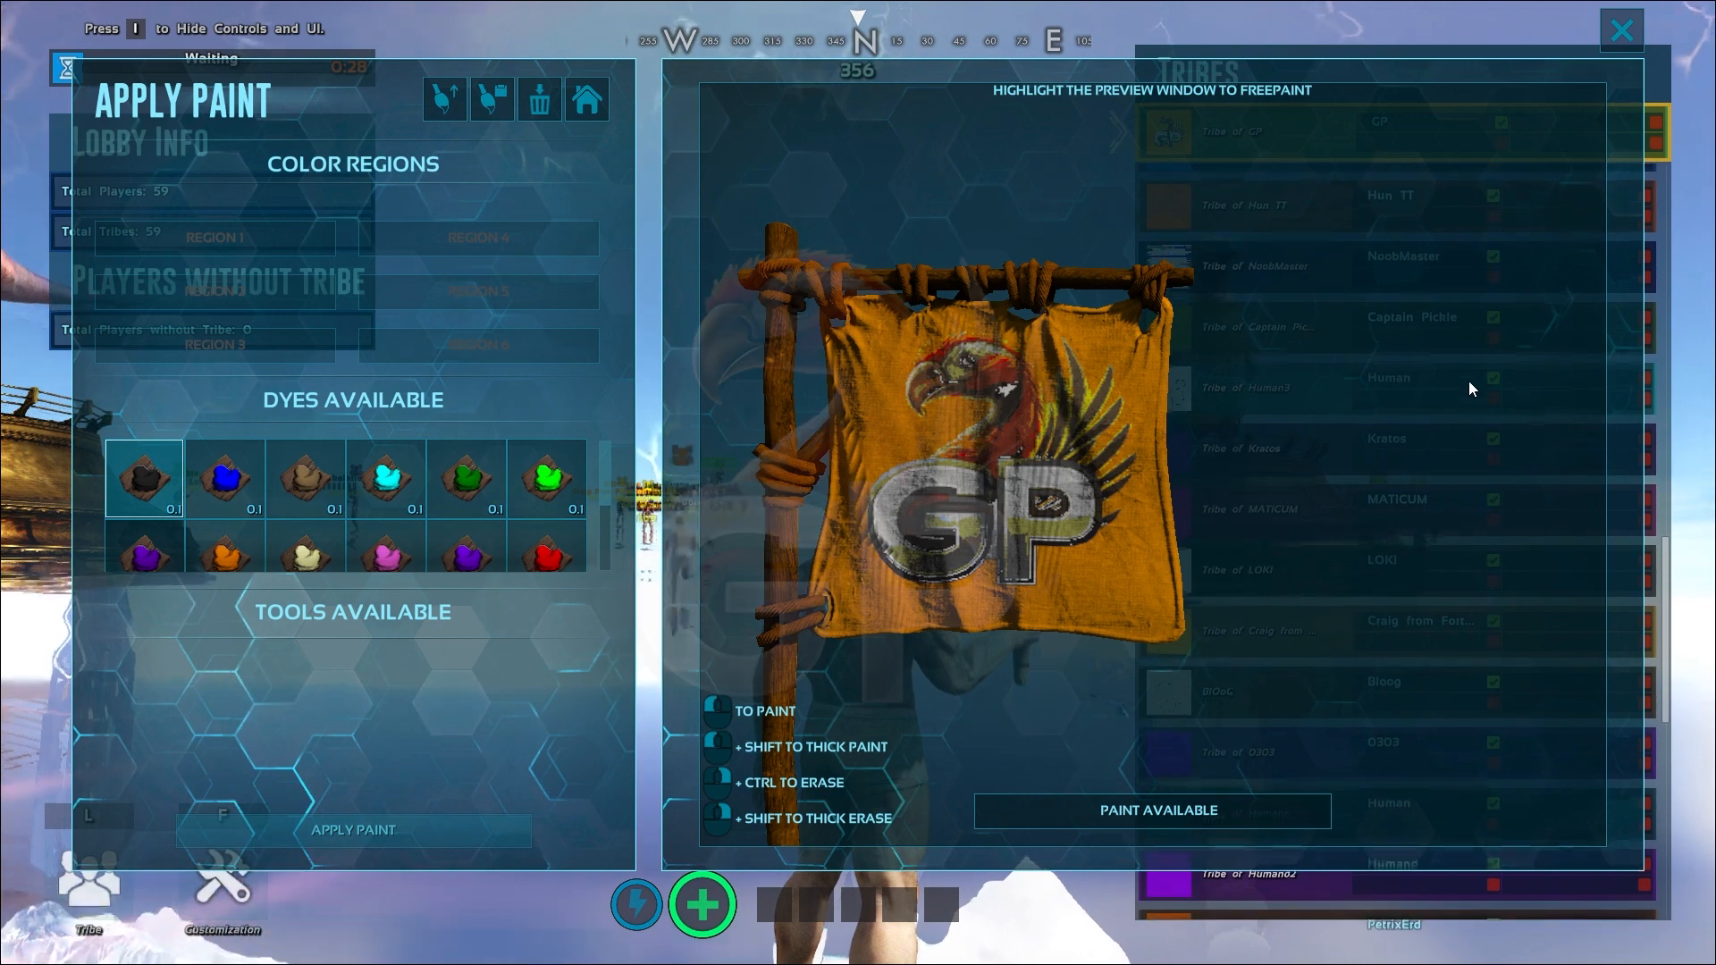